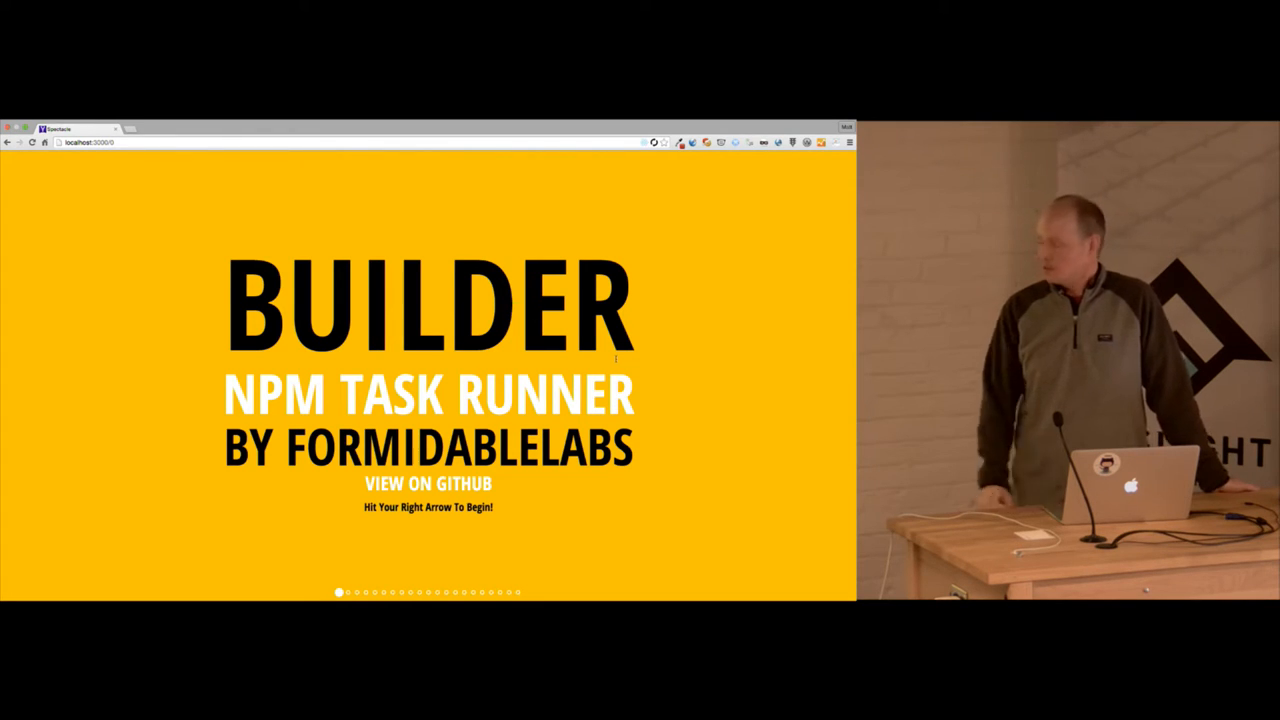
# Advance from the Builder title slide to the 'Why do we need this?' slide
pyautogui.press('Right')
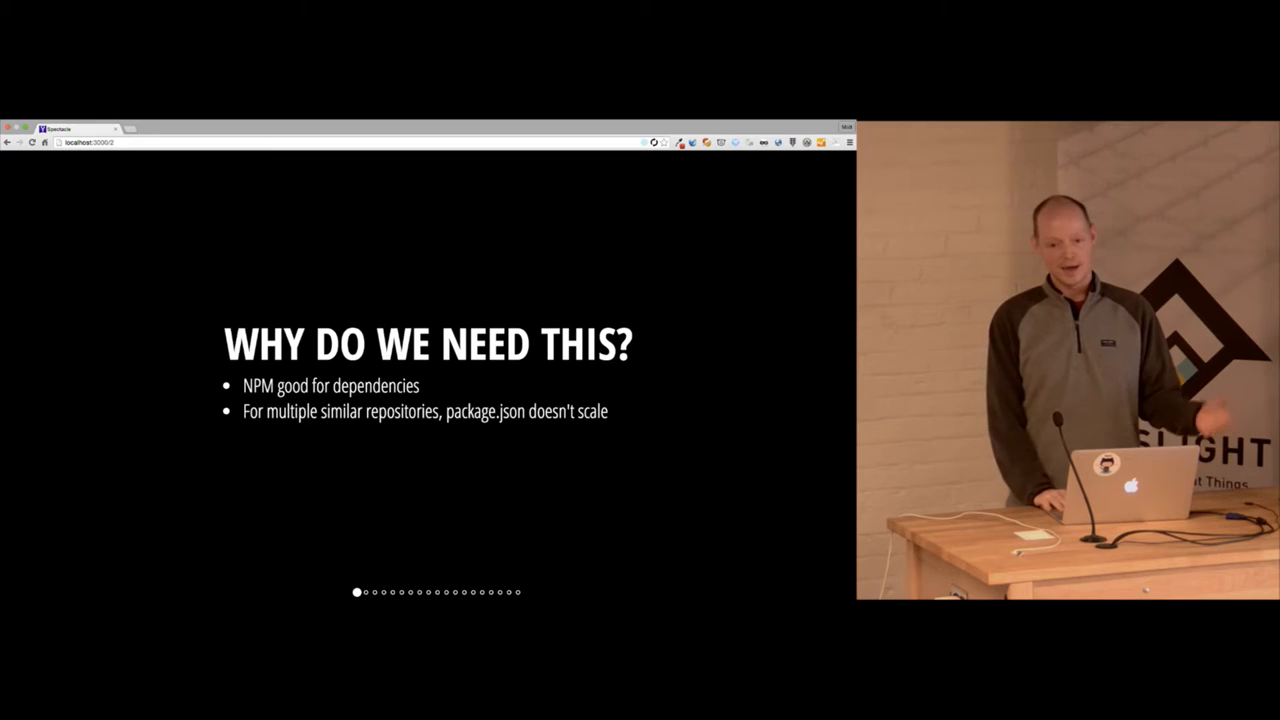
# Advance to the 'That doesn't scale!' slide about NPM tasks and config files
pyautogui.press('Right')
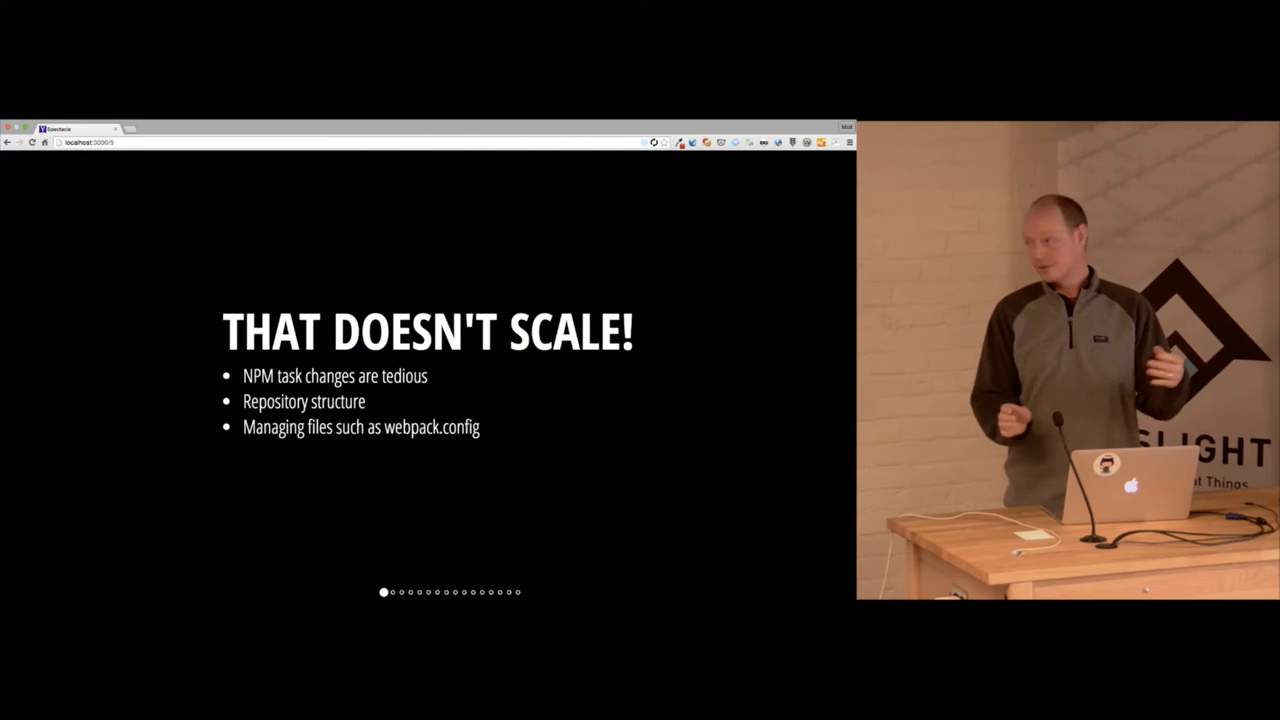
# Step through the 'Single point of control' slide toward the Overview slide
pyautogui.press('Right')
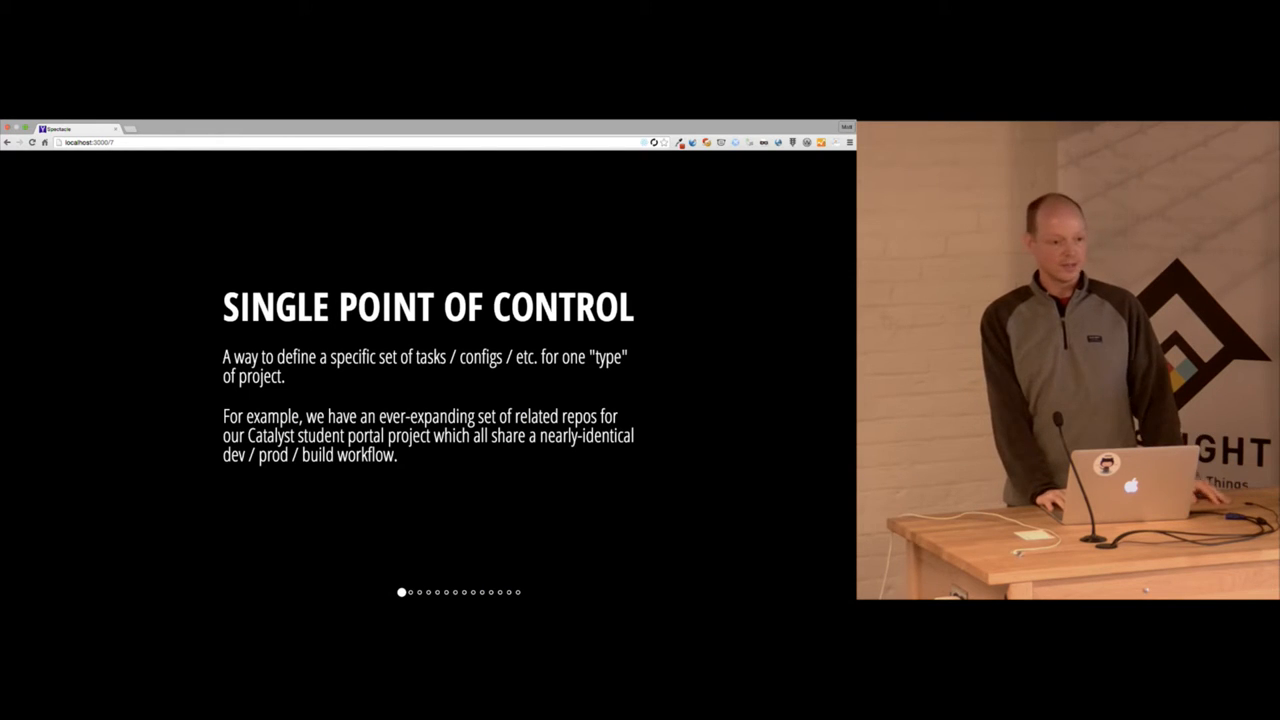
pyautogui.press('right')
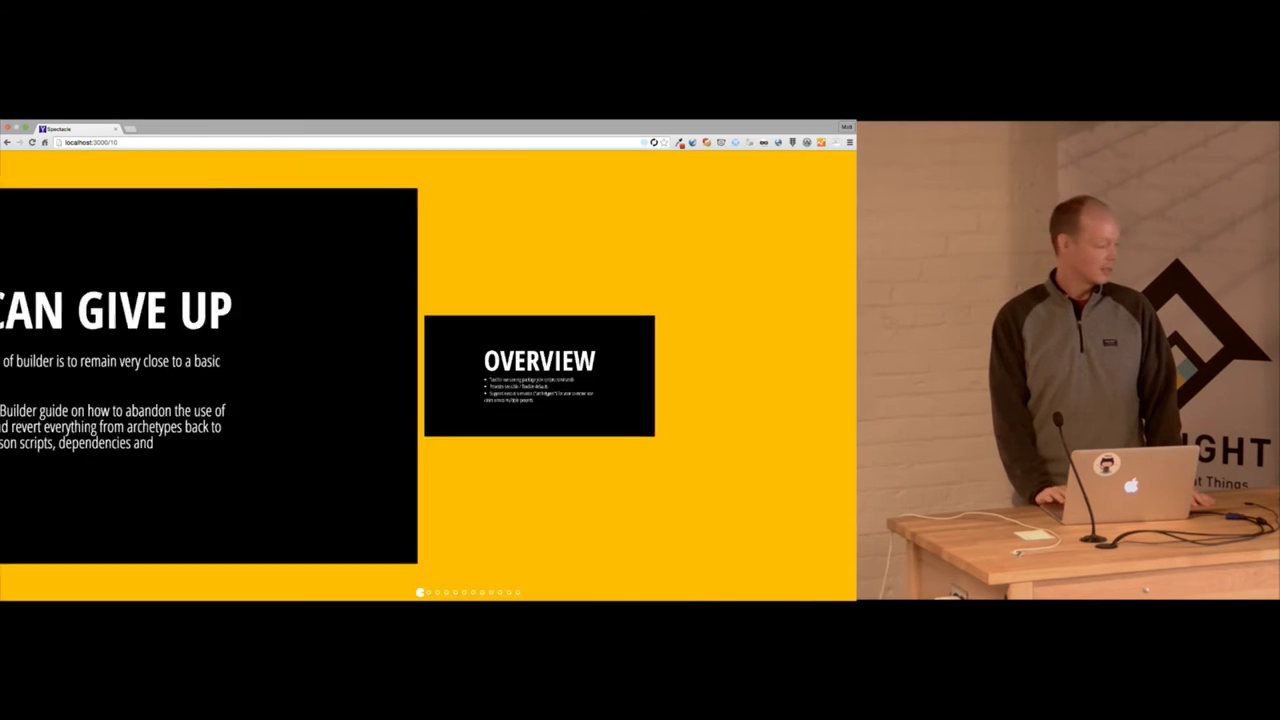
# Land on the Overview slide, then advance to the Archetypes slide
pyautogui.press('Right')
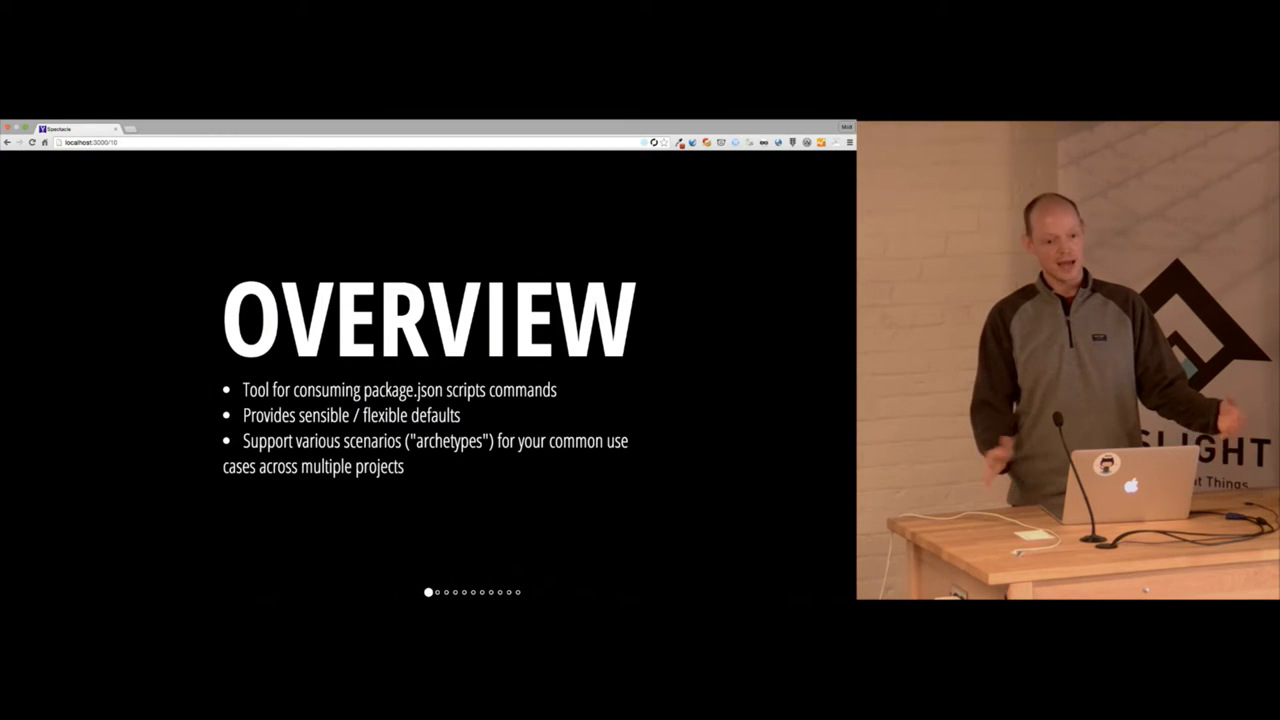
pyautogui.press('Right')
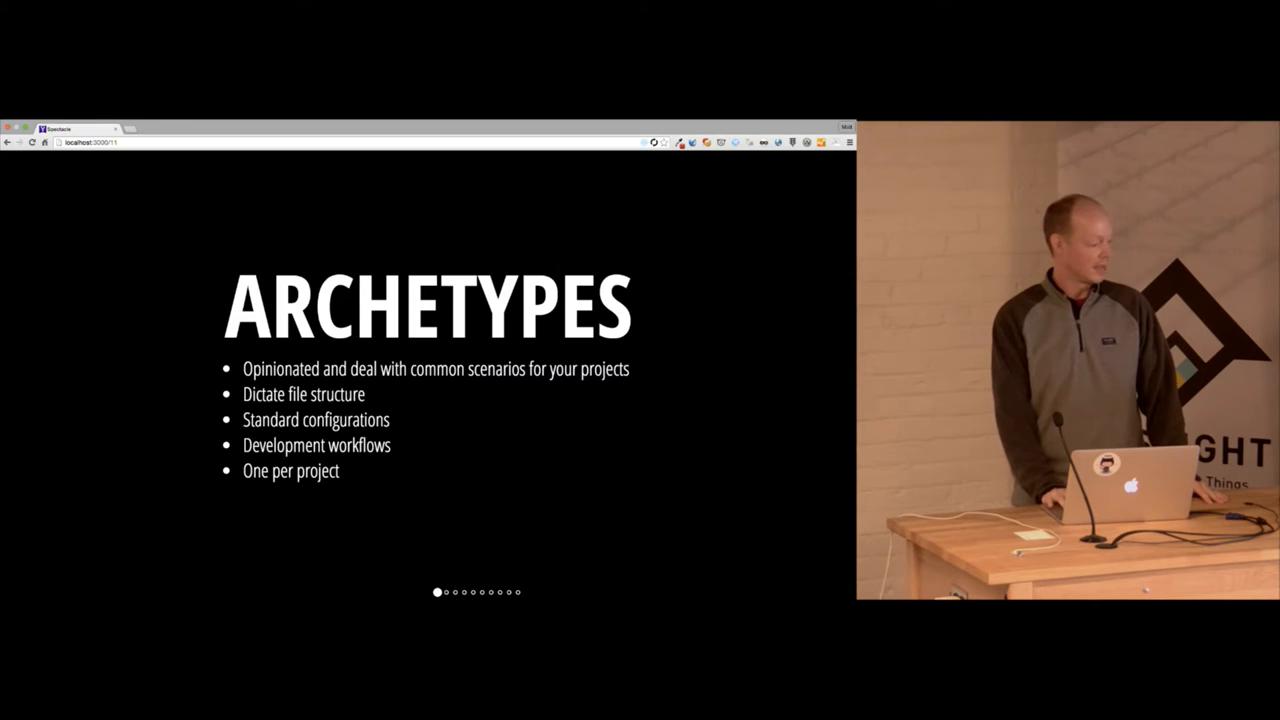
# Advance to the 'Archetype provides' slide with its four bullet points
pyautogui.press('Right')
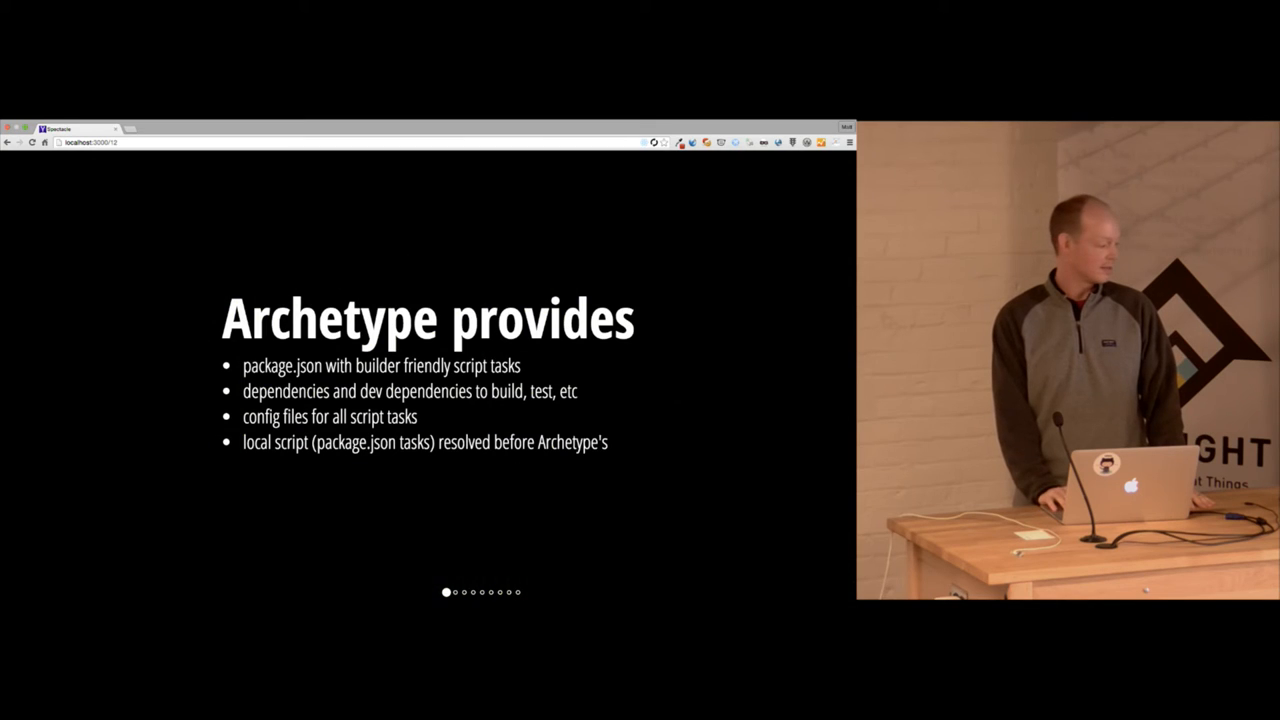
pyautogui.press('Right')
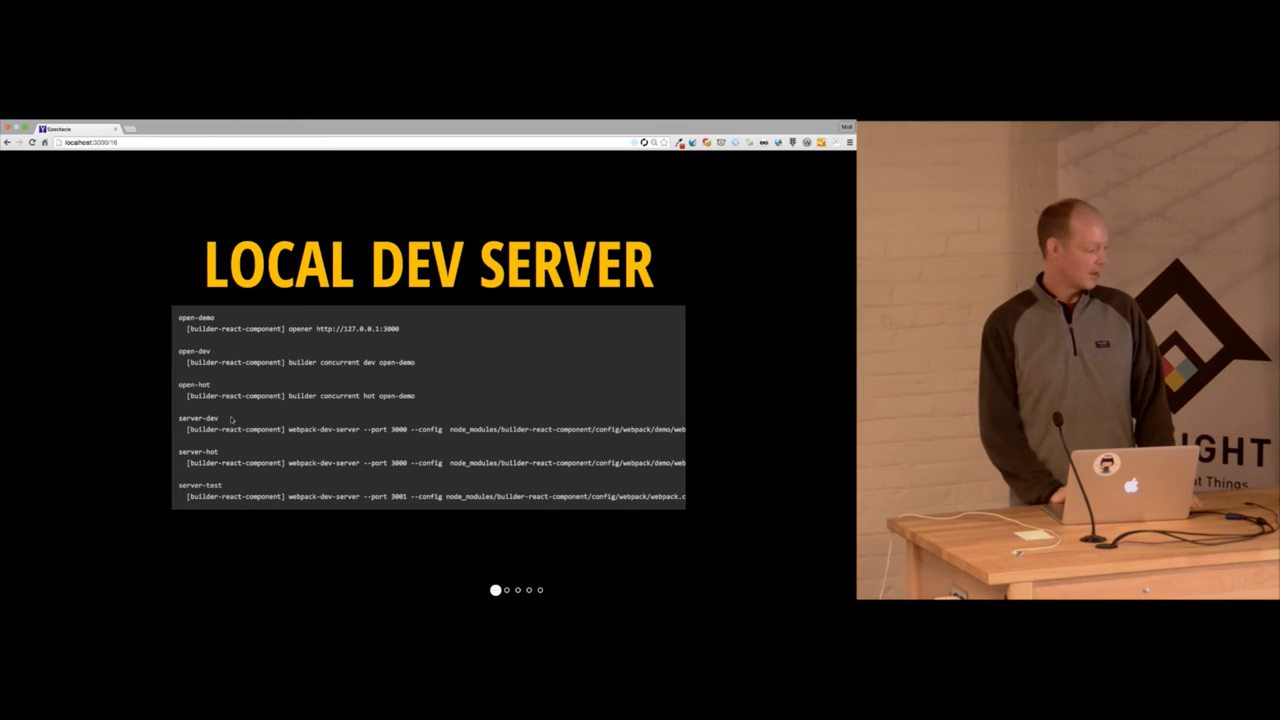
pyautogui.moveTo(348, 420)
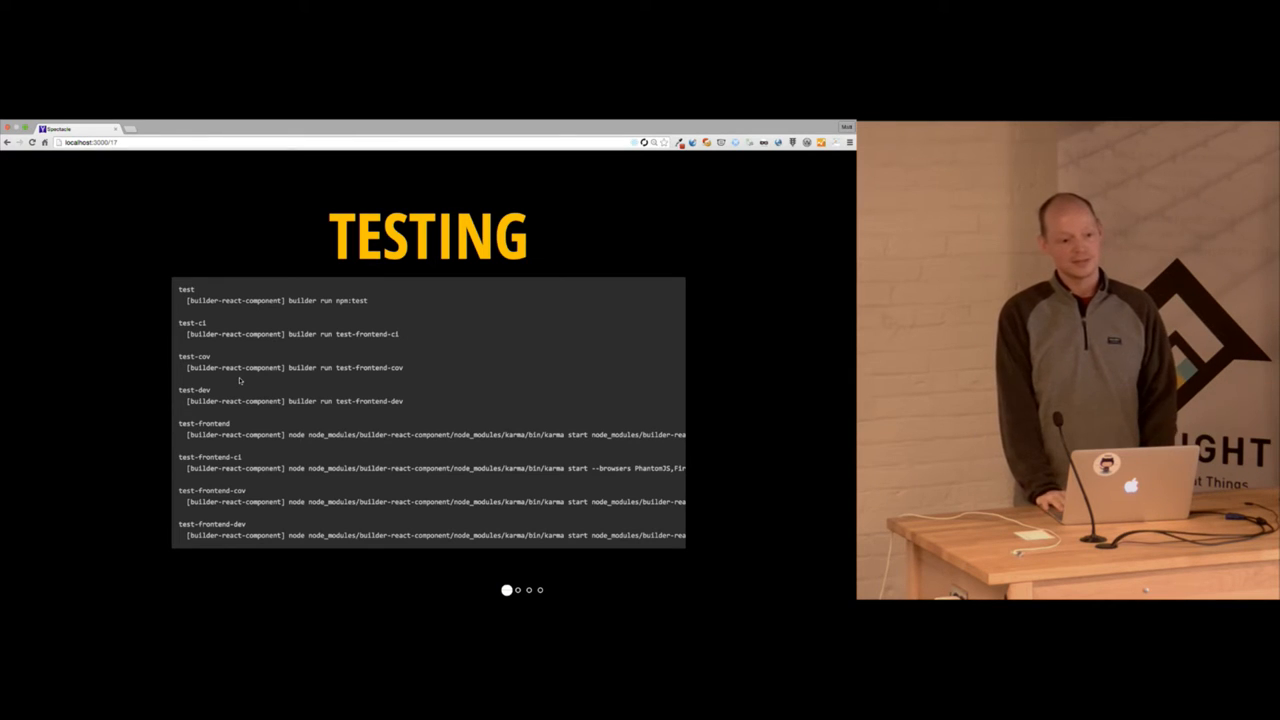
# Advance from the Local Dev Server slide to the Testing slide of test scripts
pyautogui.press('right')
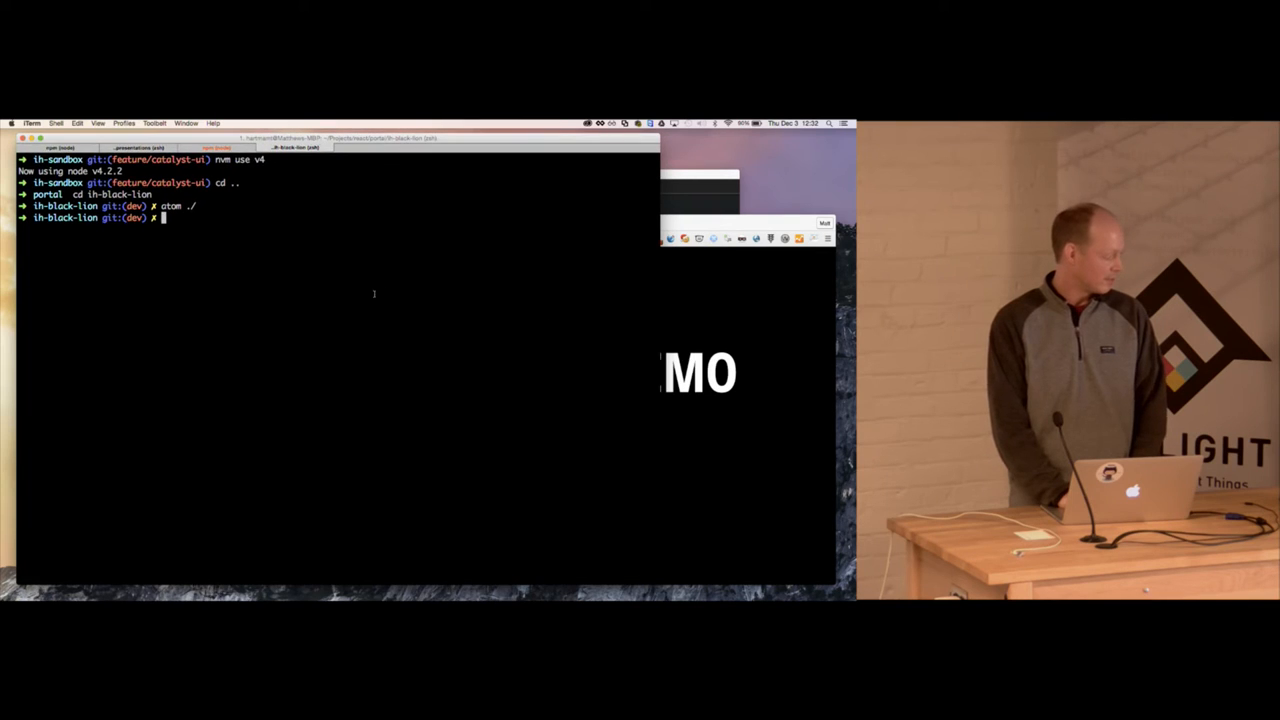
# Run the 'yo formidable-react-component' generator in Terminal
pyautogui.write('npm run start')
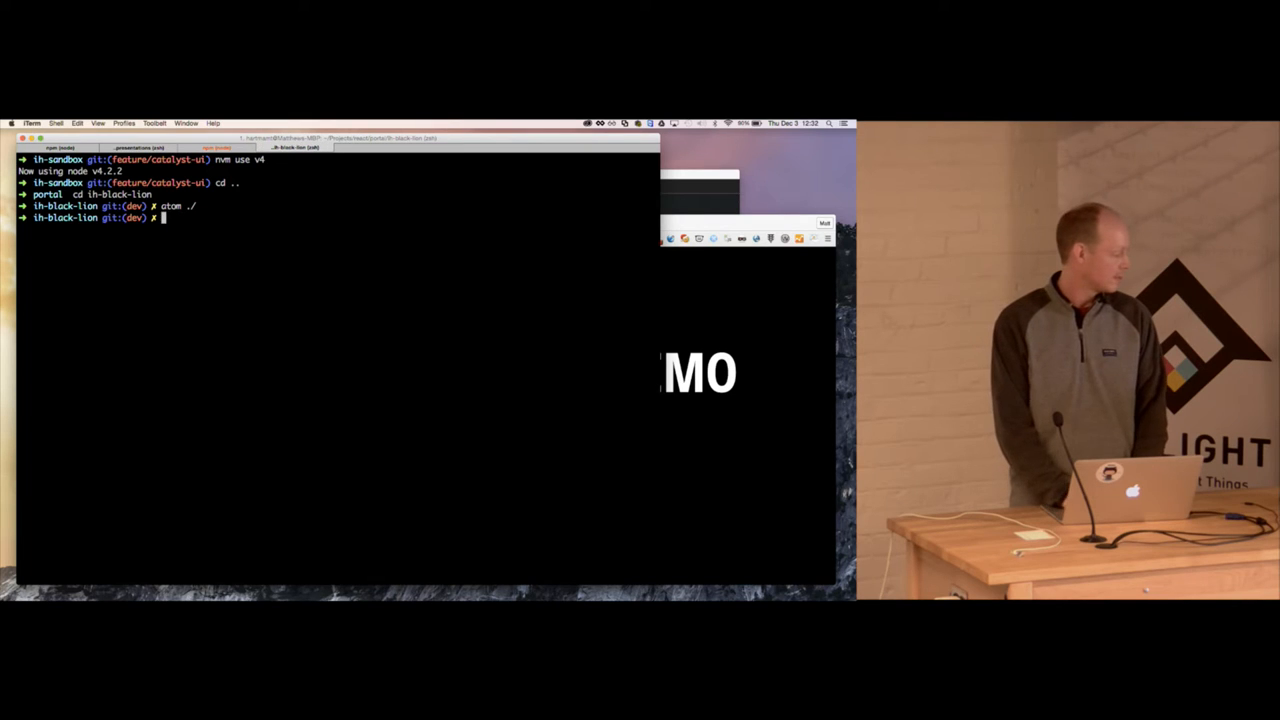
pyautogui.write('yo formidable-react-component')
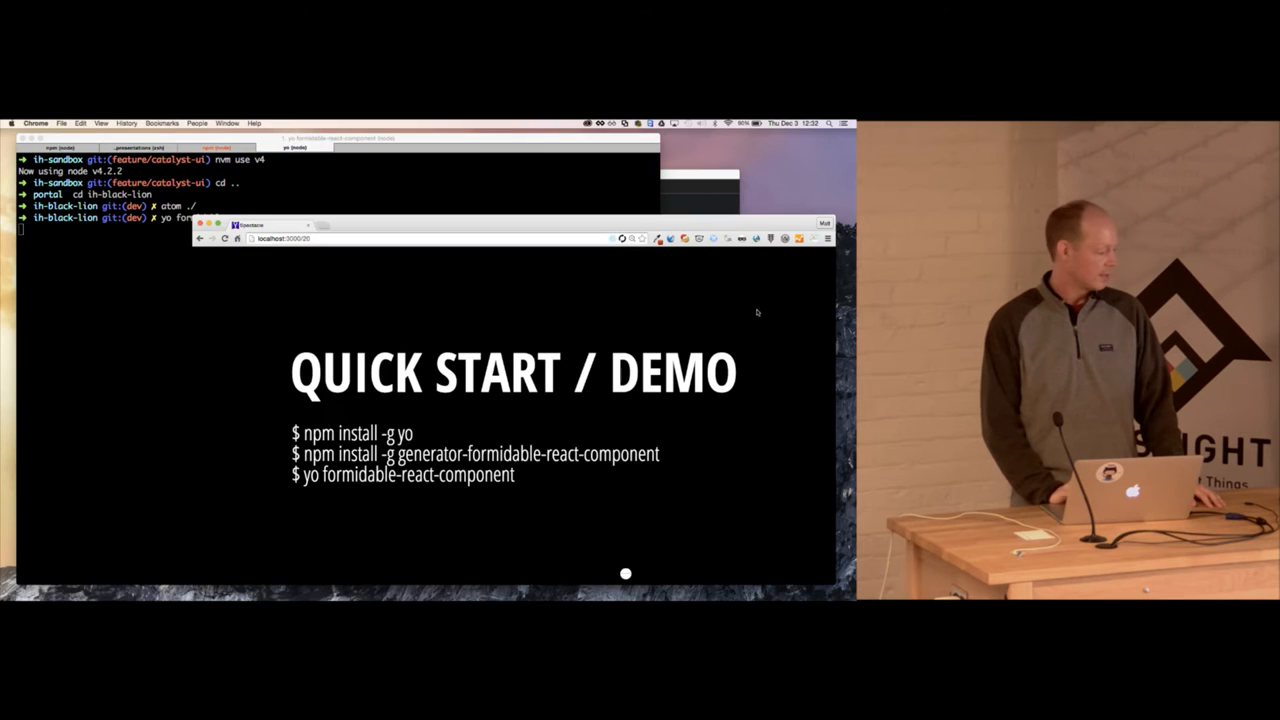
pyautogui.press('enter')
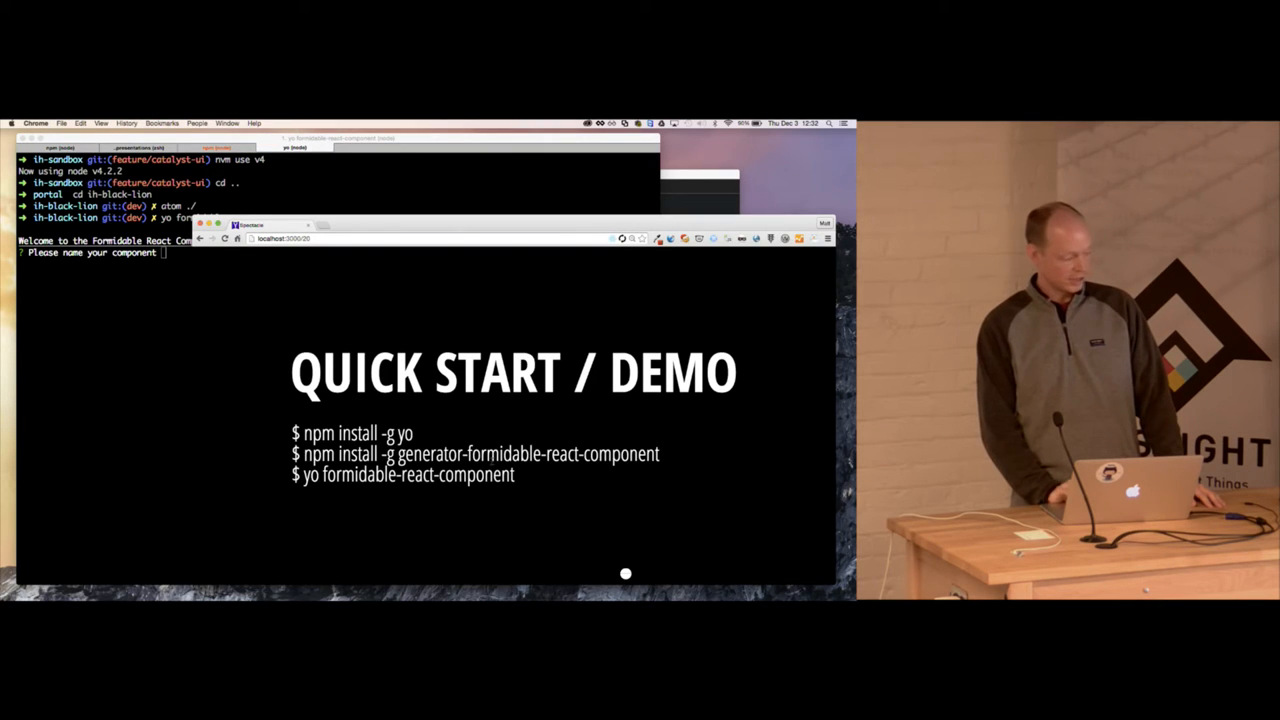
pyautogui.moveTo(288, 296)
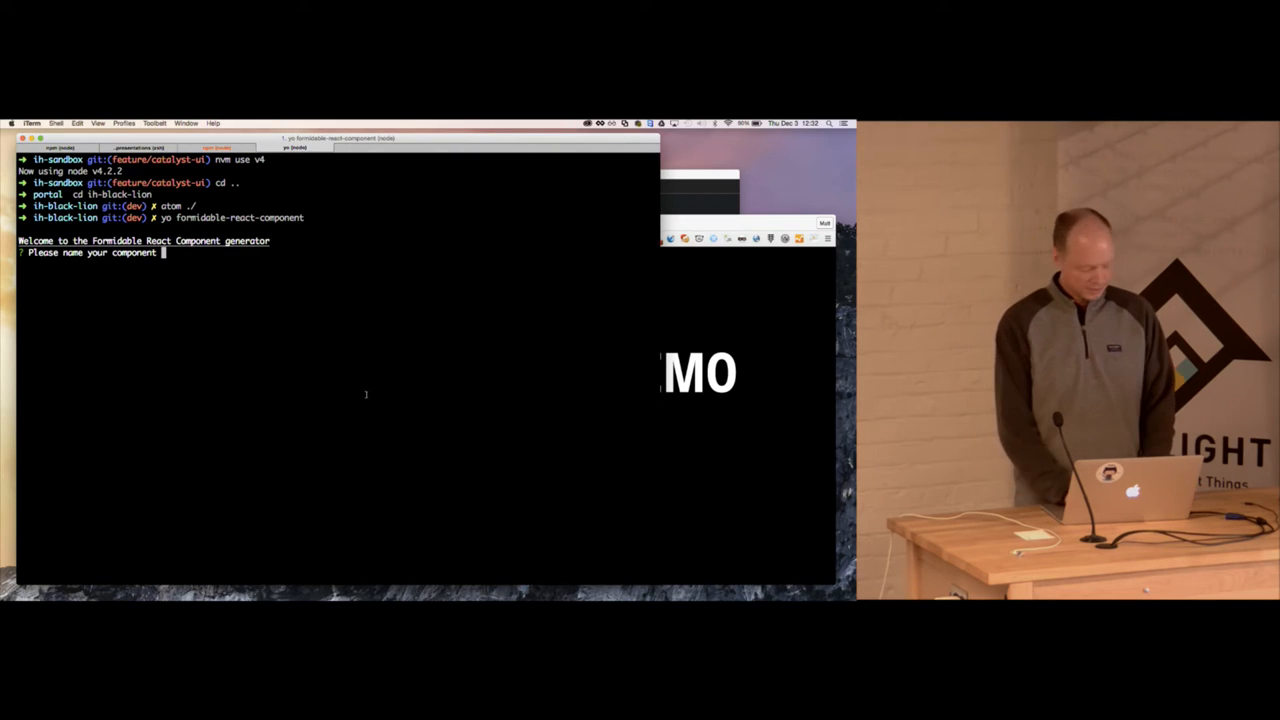
# Answer the generator prompts with component name Gaslight and GitHub username hartmant
pyautogui.write('Gaslight')
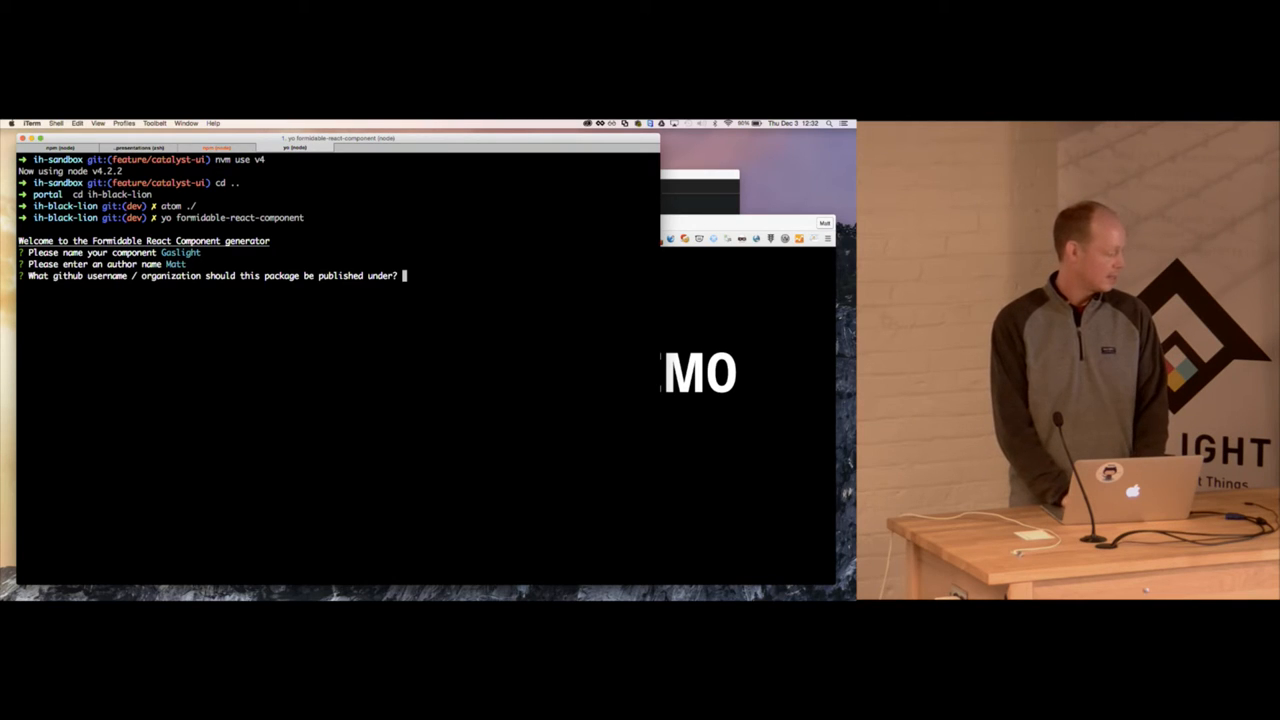
pyautogui.write('hartmant')
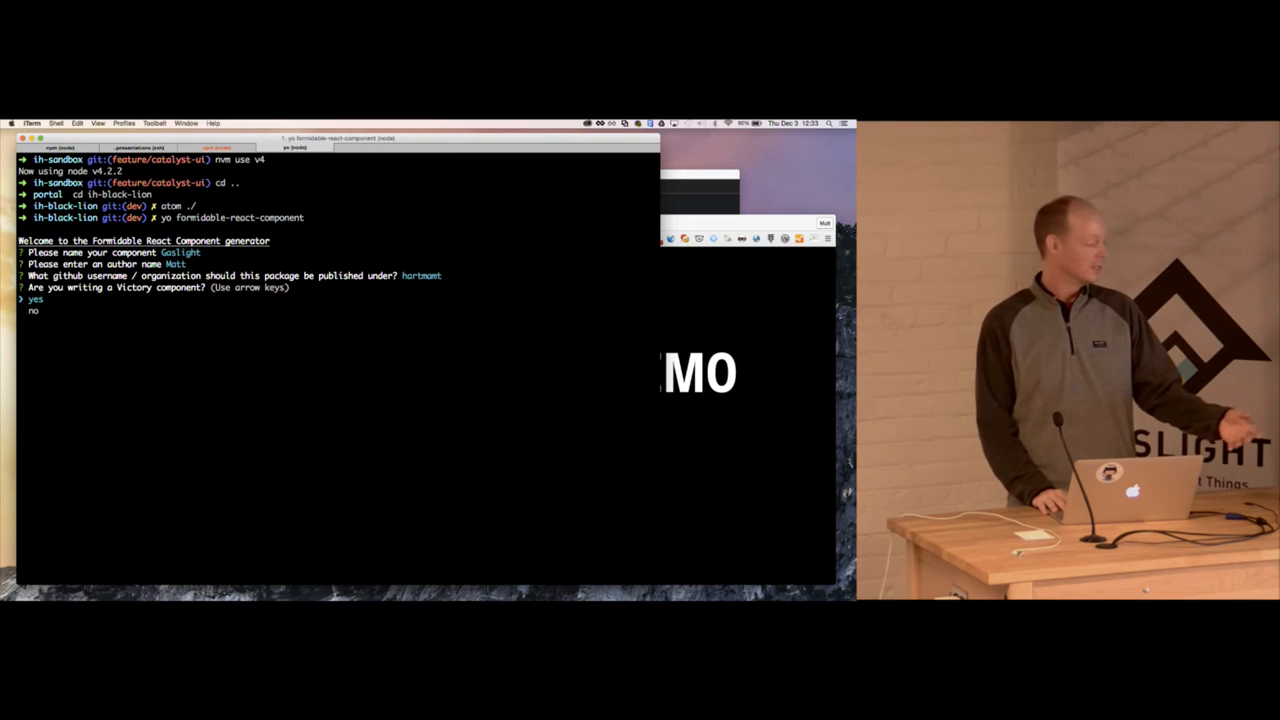
# Choose No for the Victory prompt and let the generator scaffold and npm install to SUCCESS
pyautogui.press('Down')
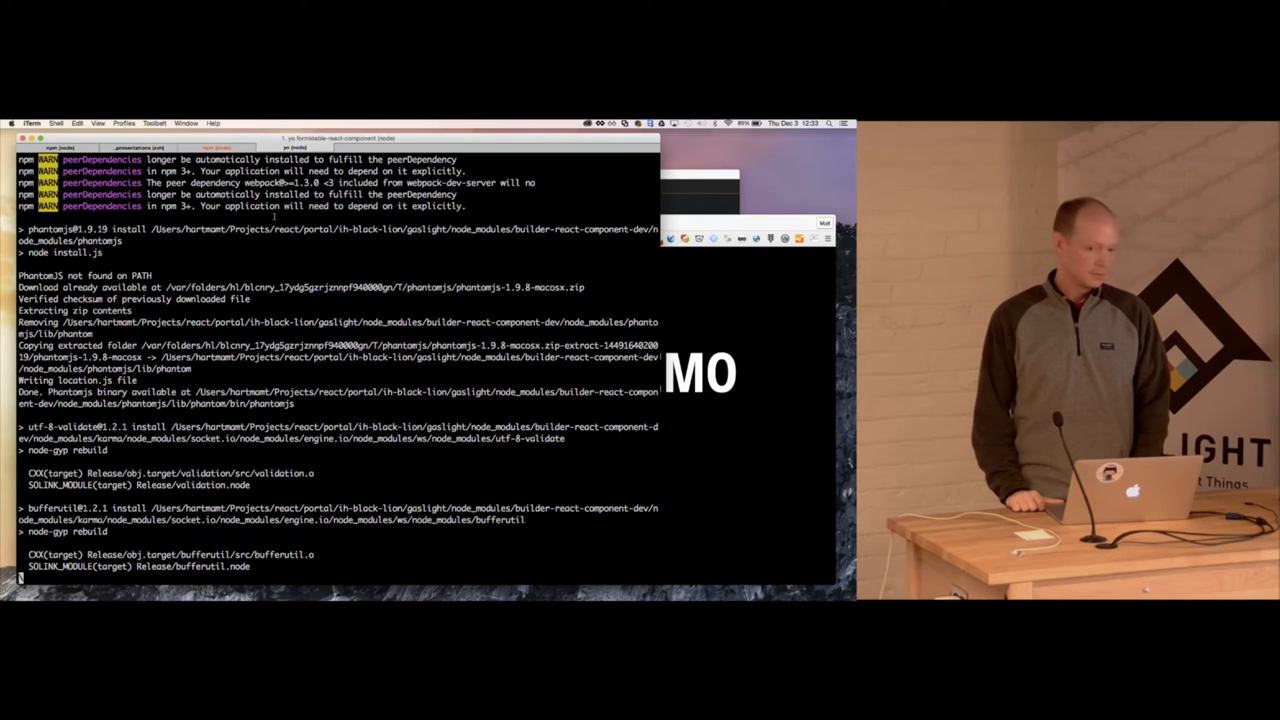
pyautogui.scroll(-3)
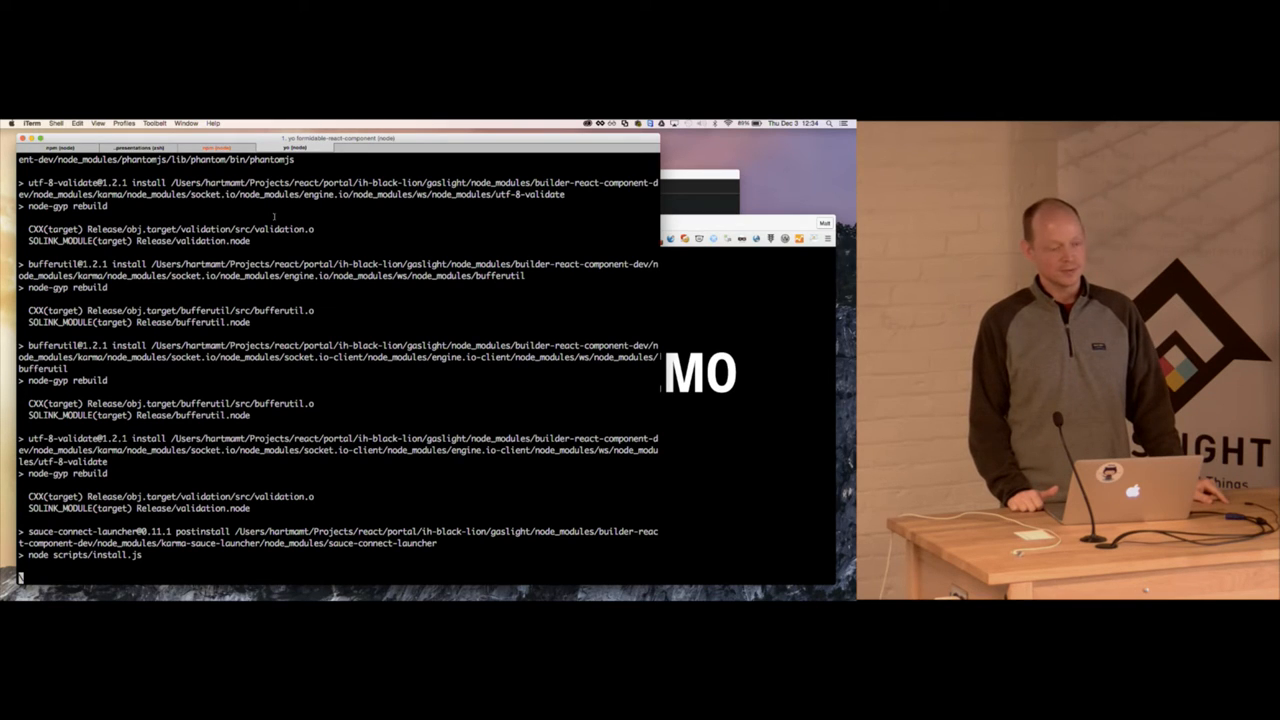
pyautogui.scroll(-3)
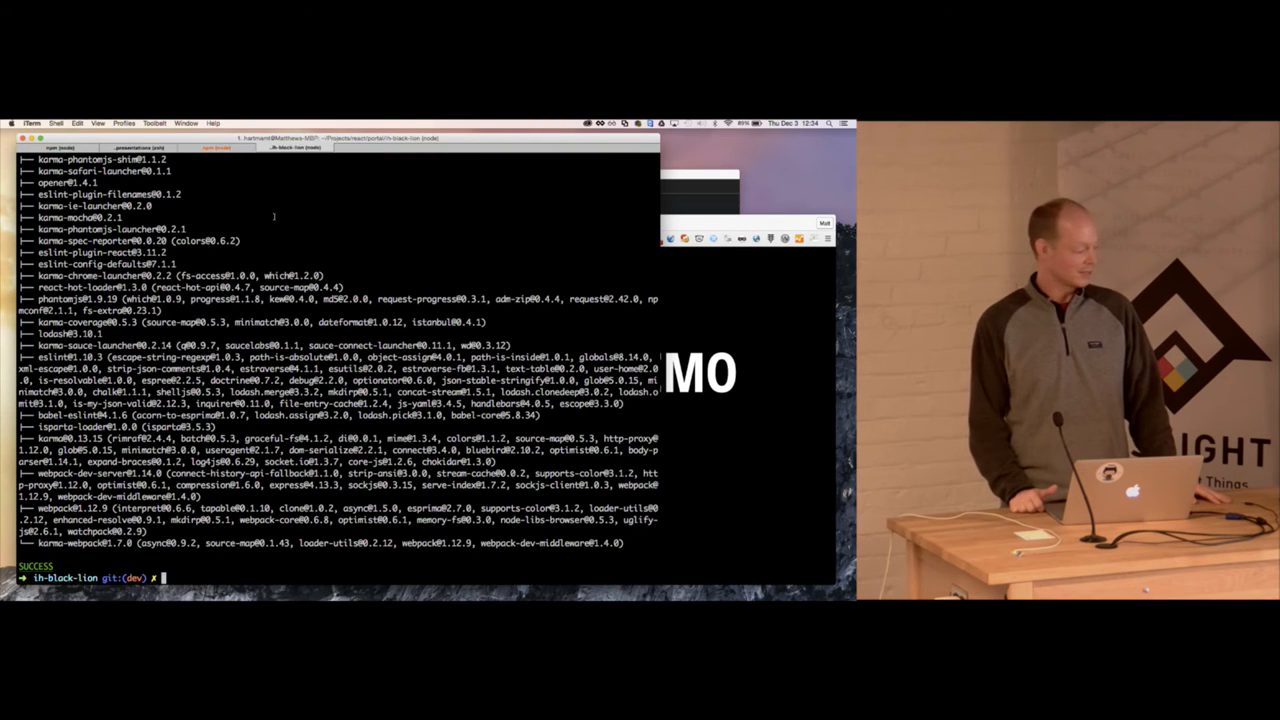
# Enter the gaslight folder, list all files including hidden configs, and launch Atom on it
pyautogui.write('ls')
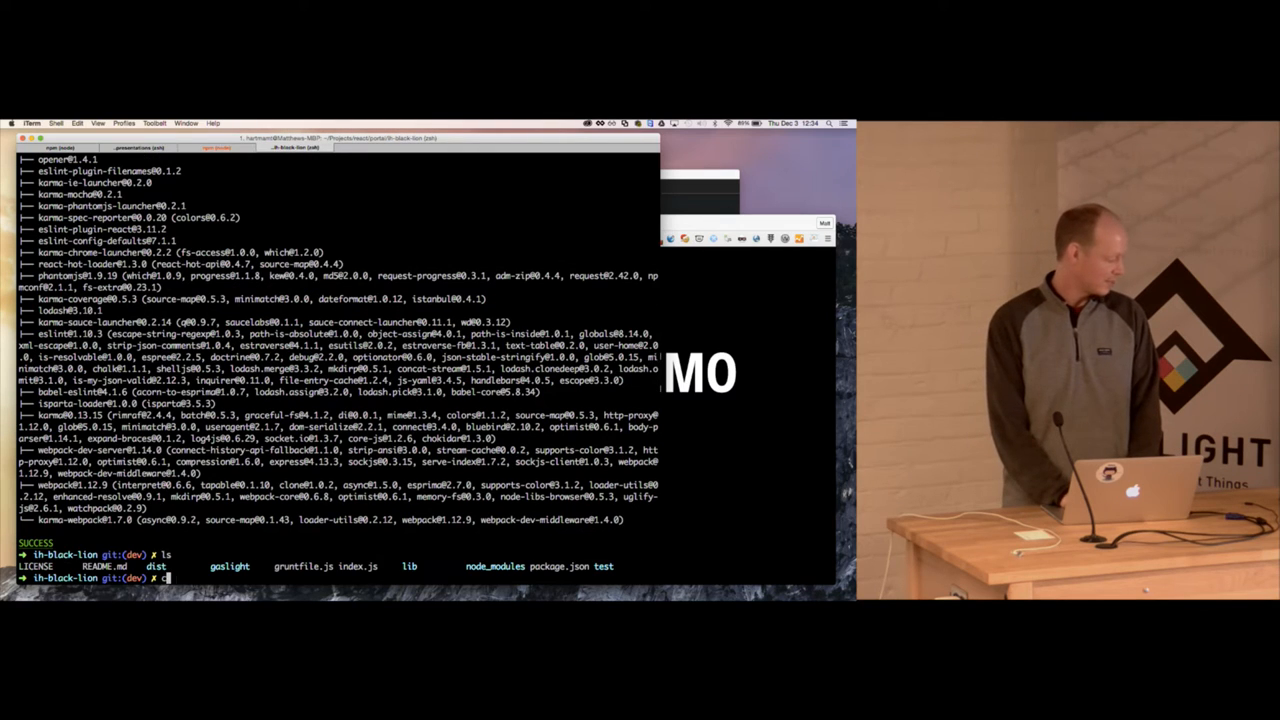
pyautogui.write('cd gaslight/')
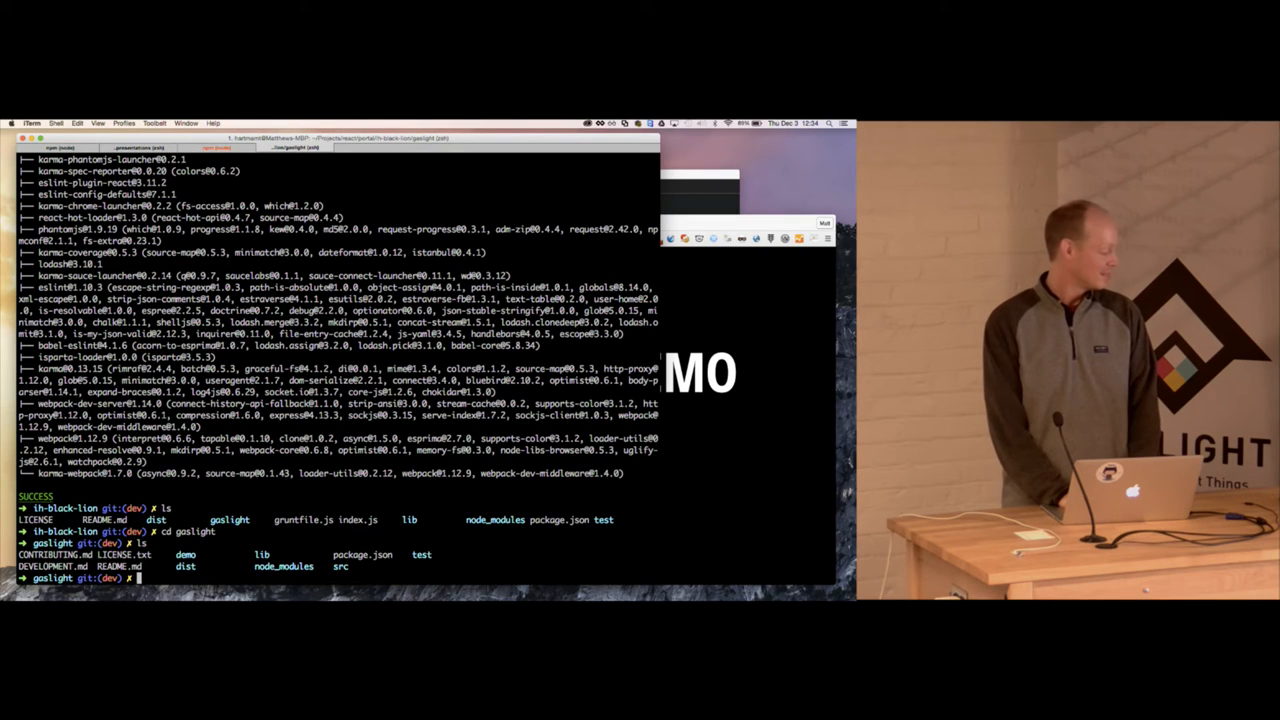
pyautogui.write('ls -al')
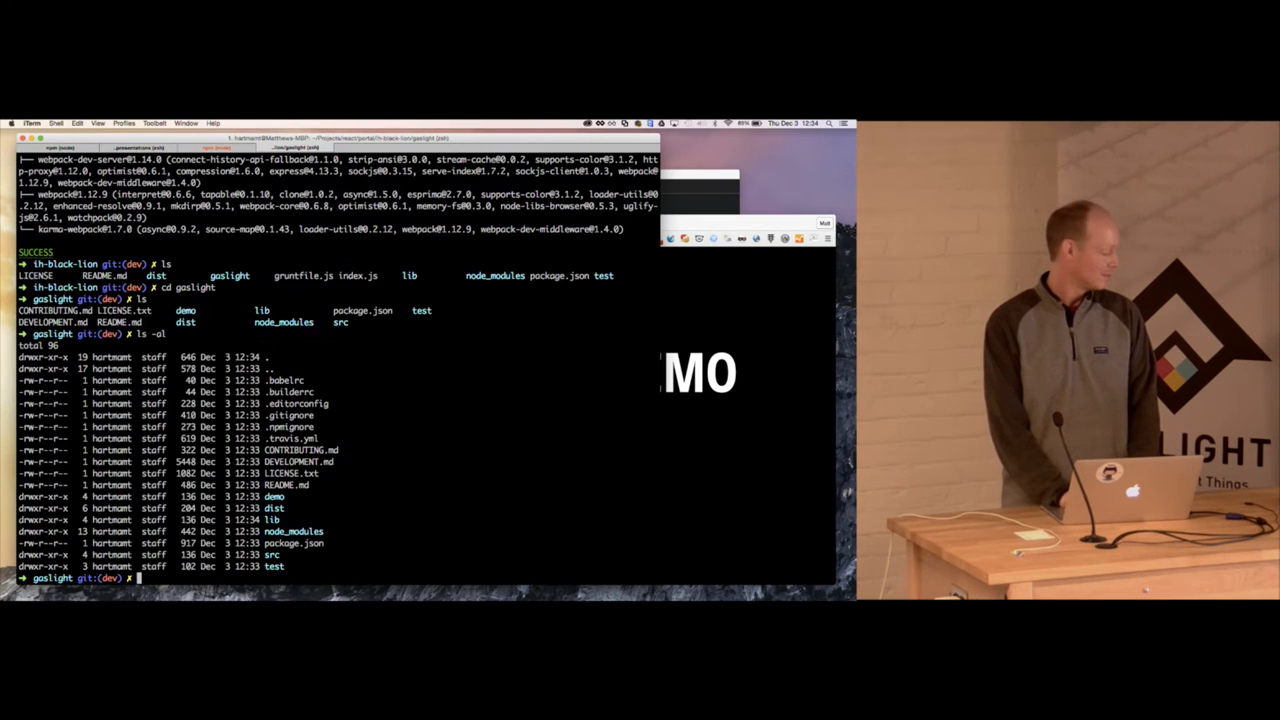
pyautogui.write('ls -al')
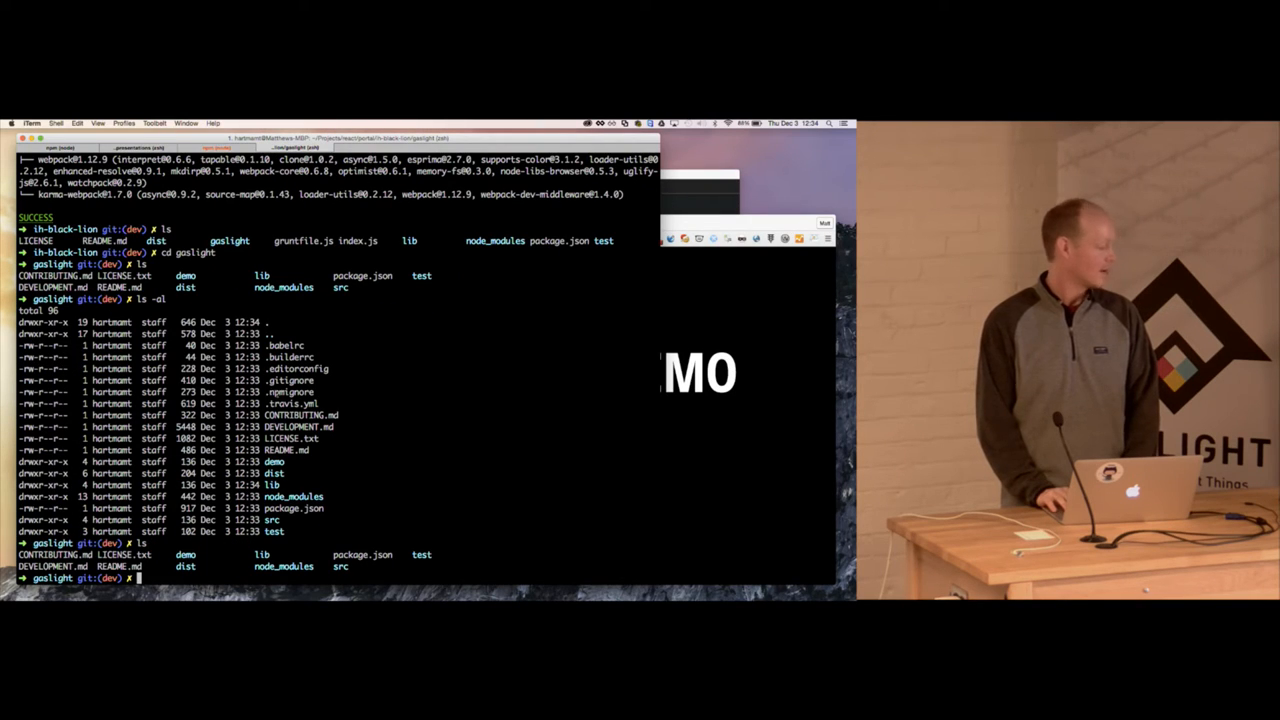
pyautogui.write('atom /')
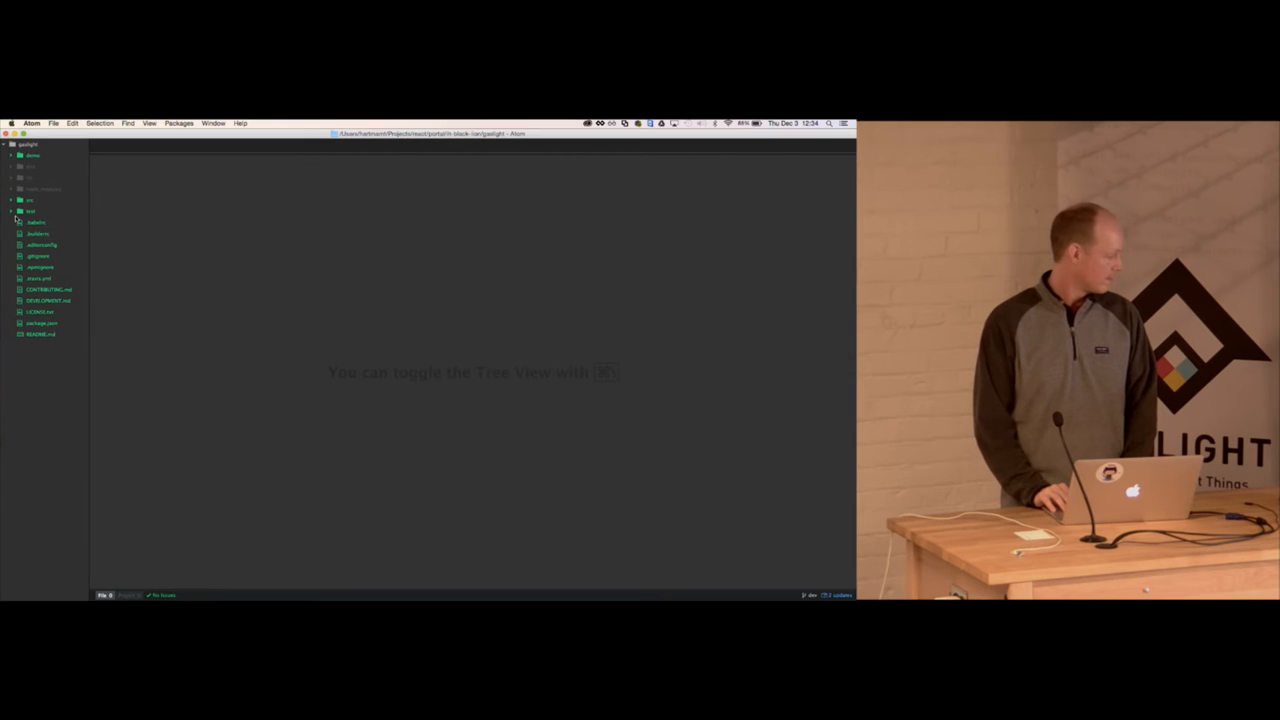
# Expand src/components and view index.js and the Gaslight .jsx starter render code, dismissing the error notice
pyautogui.click(30, 200)
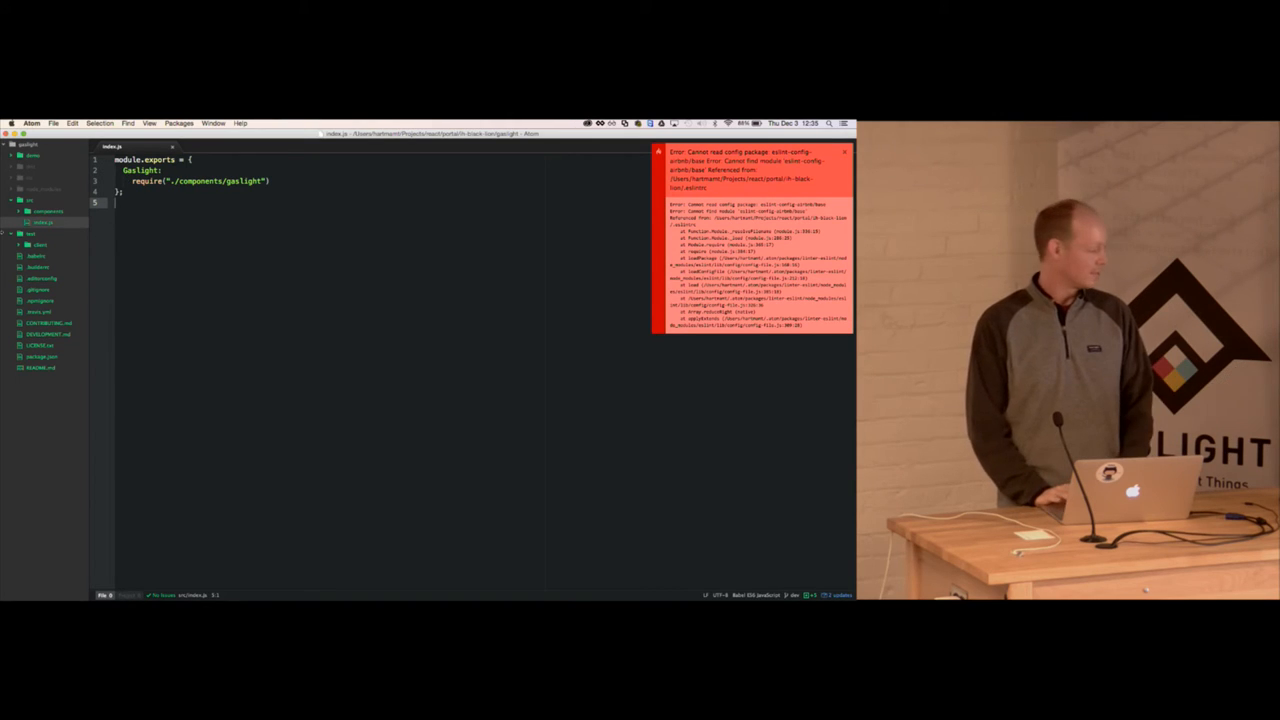
pyautogui.click(44, 224)
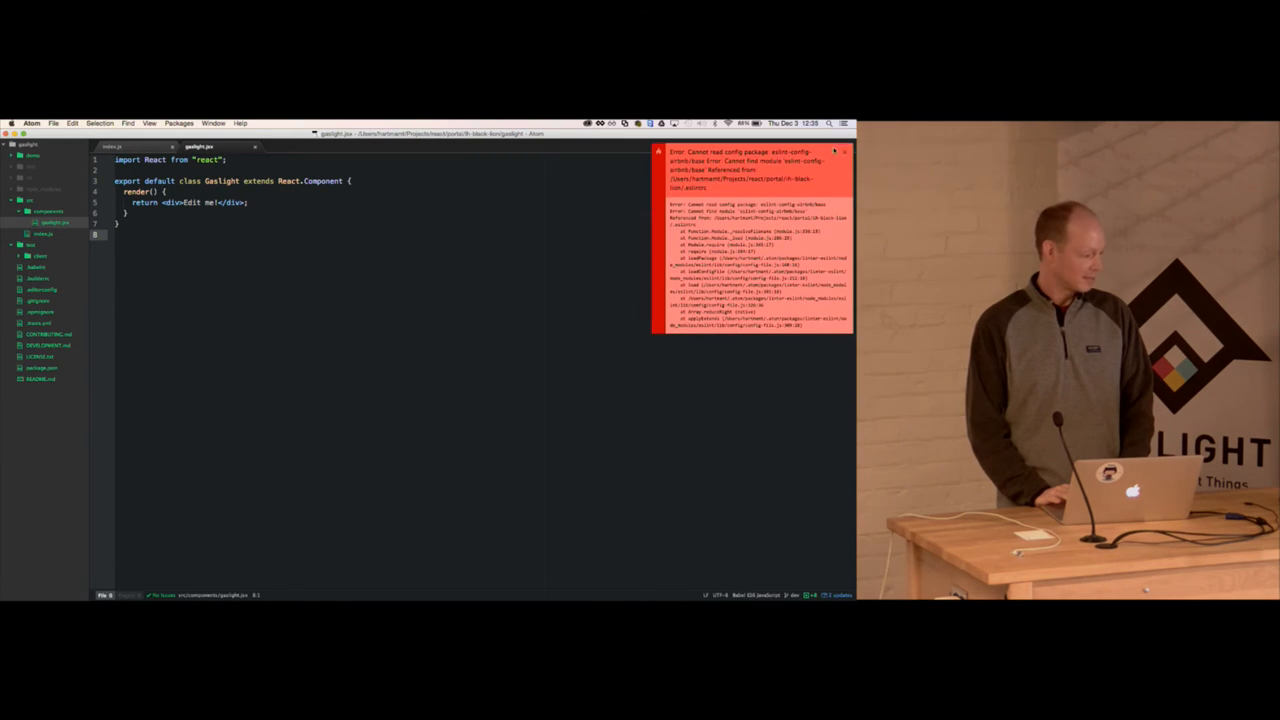
pyautogui.click(846, 152)
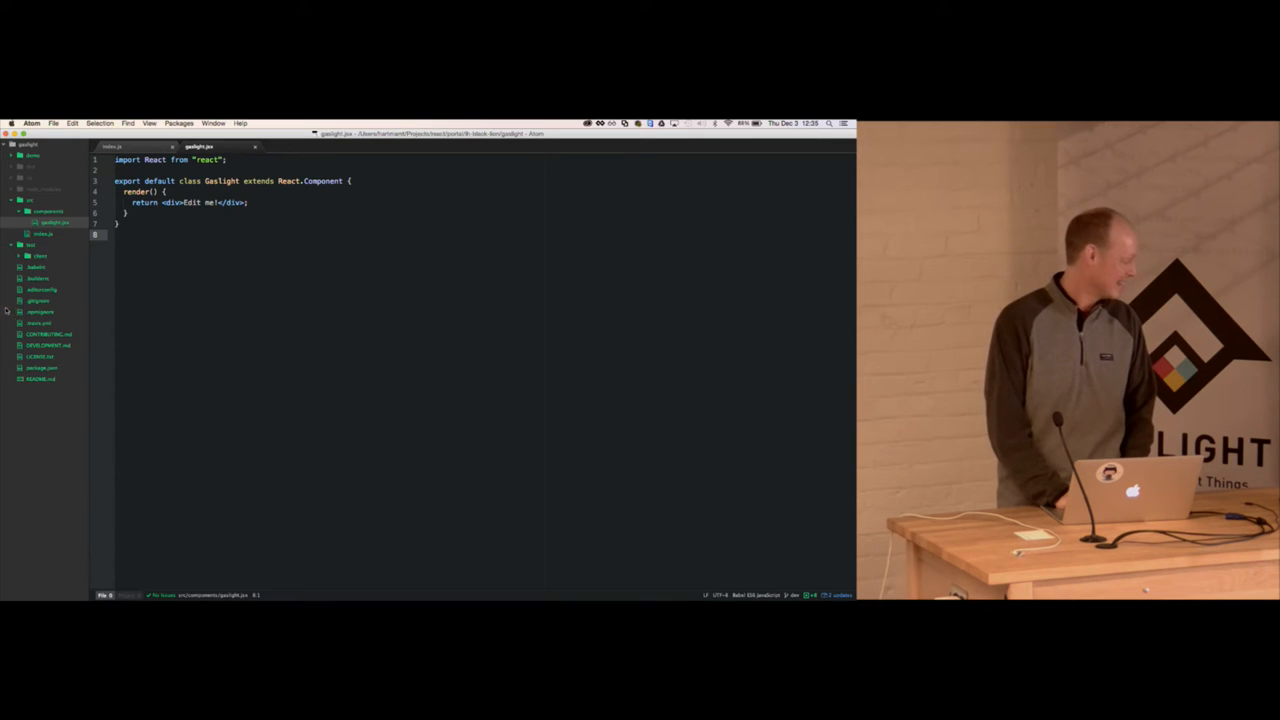
pyautogui.click(38, 312)
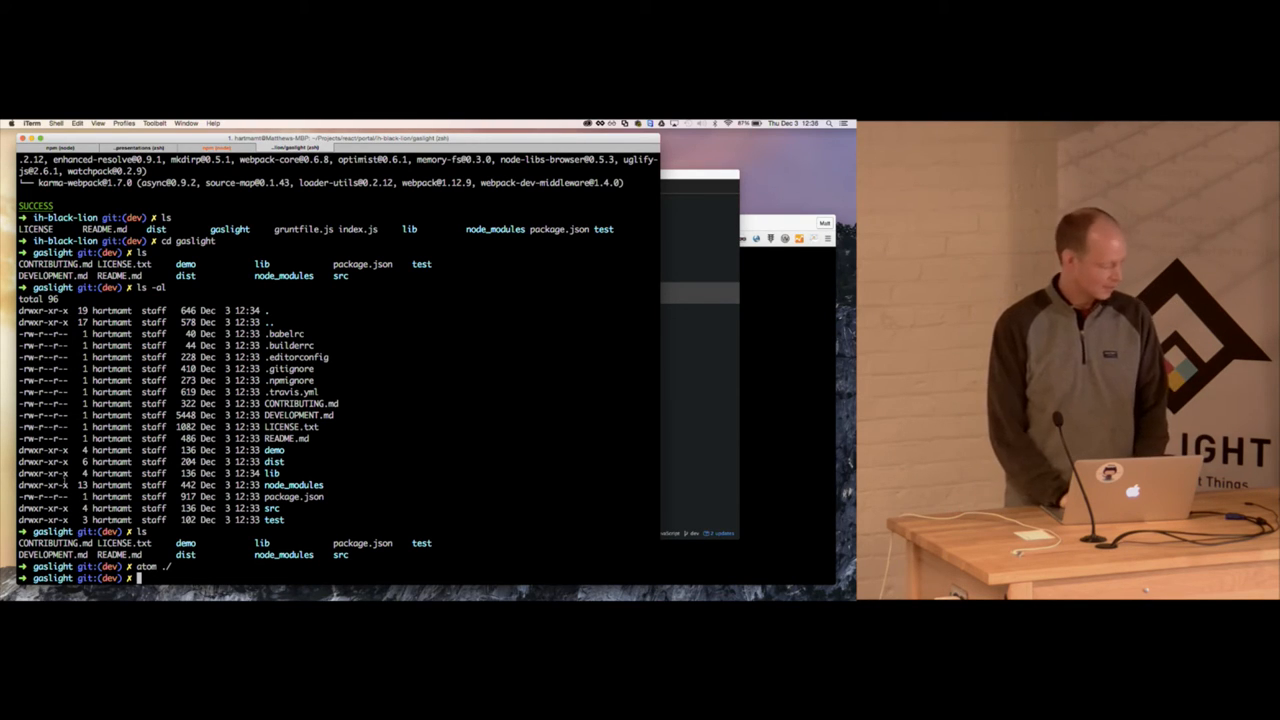
# Begin entering a build command at the gaslight project prompt
pyautogui.write('buil')
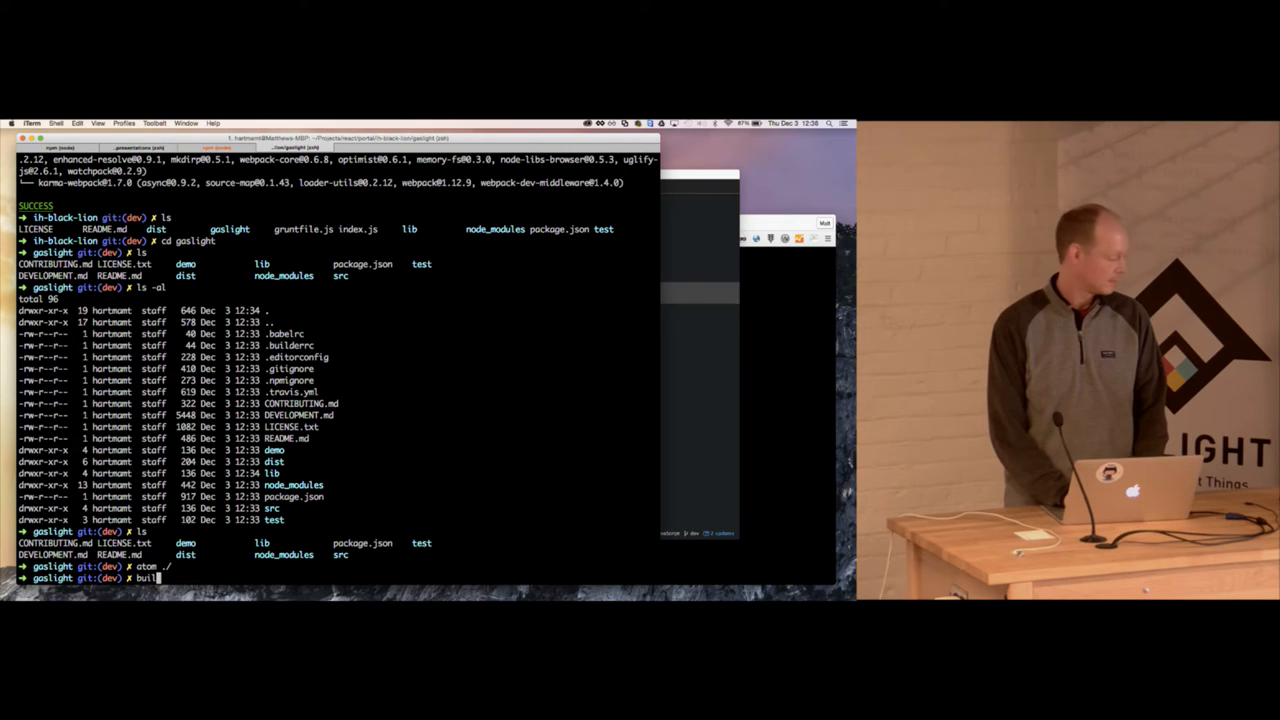
pyautogui.write('der')
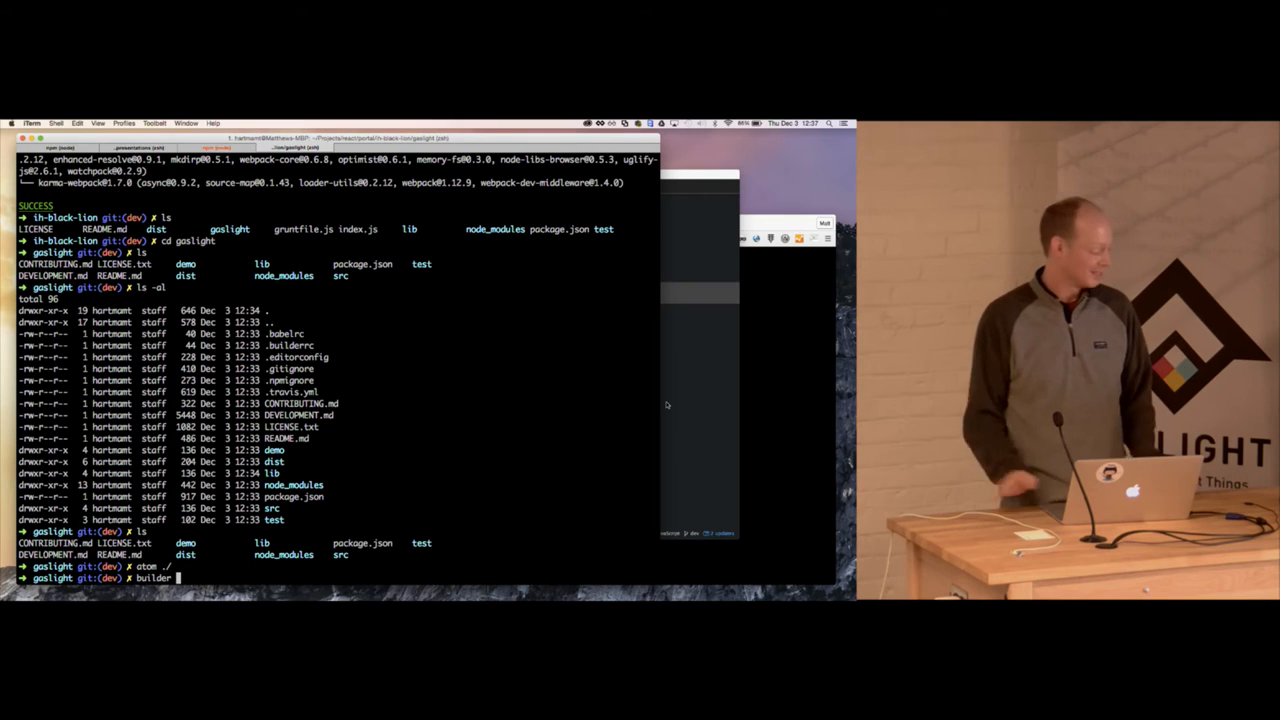
# Run builder build-lib and build-dist to bundle gaslight.min.js and gaslight.js, then list lib
pyautogui.write('ru')
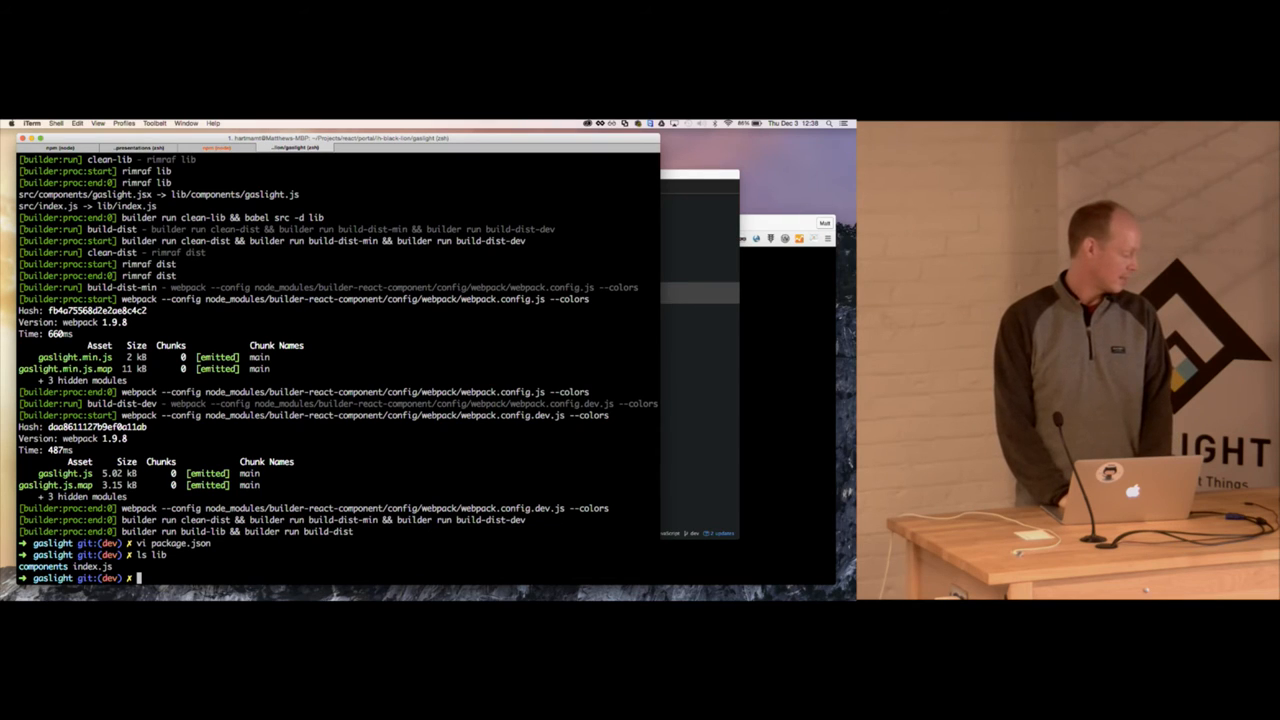
pyautogui.write('npm publish .')
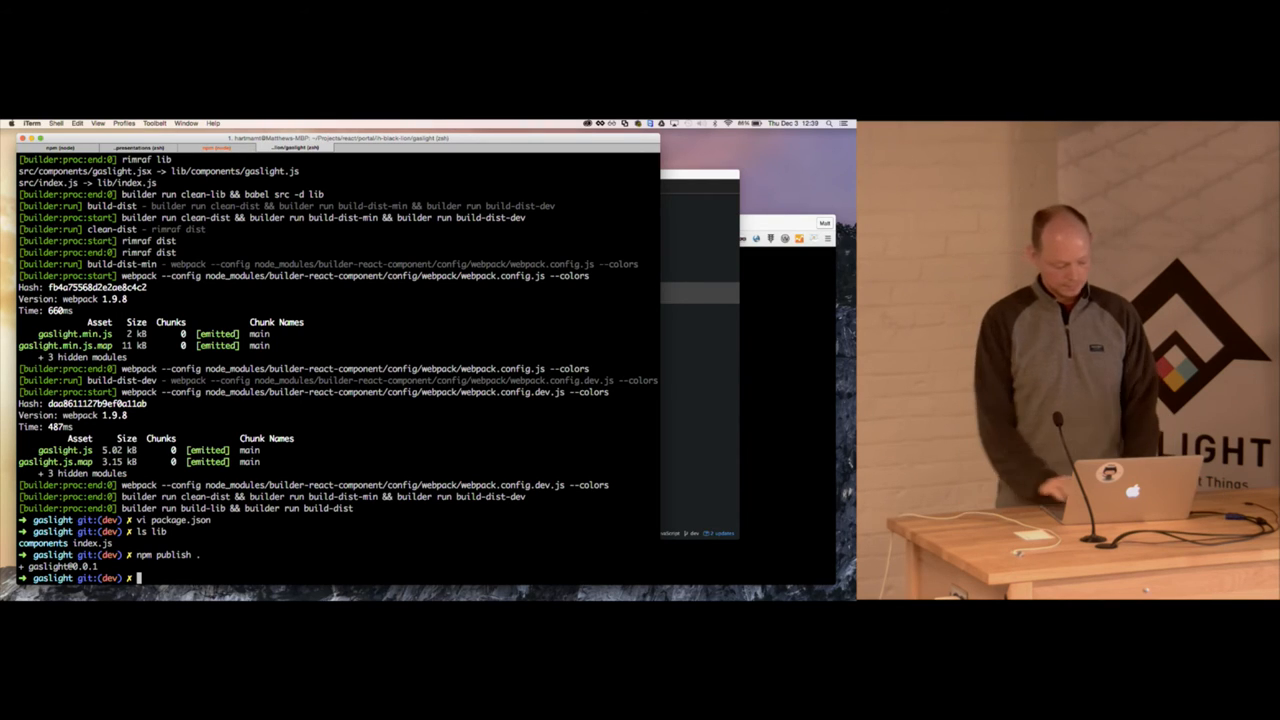
pyautogui.write('bij')
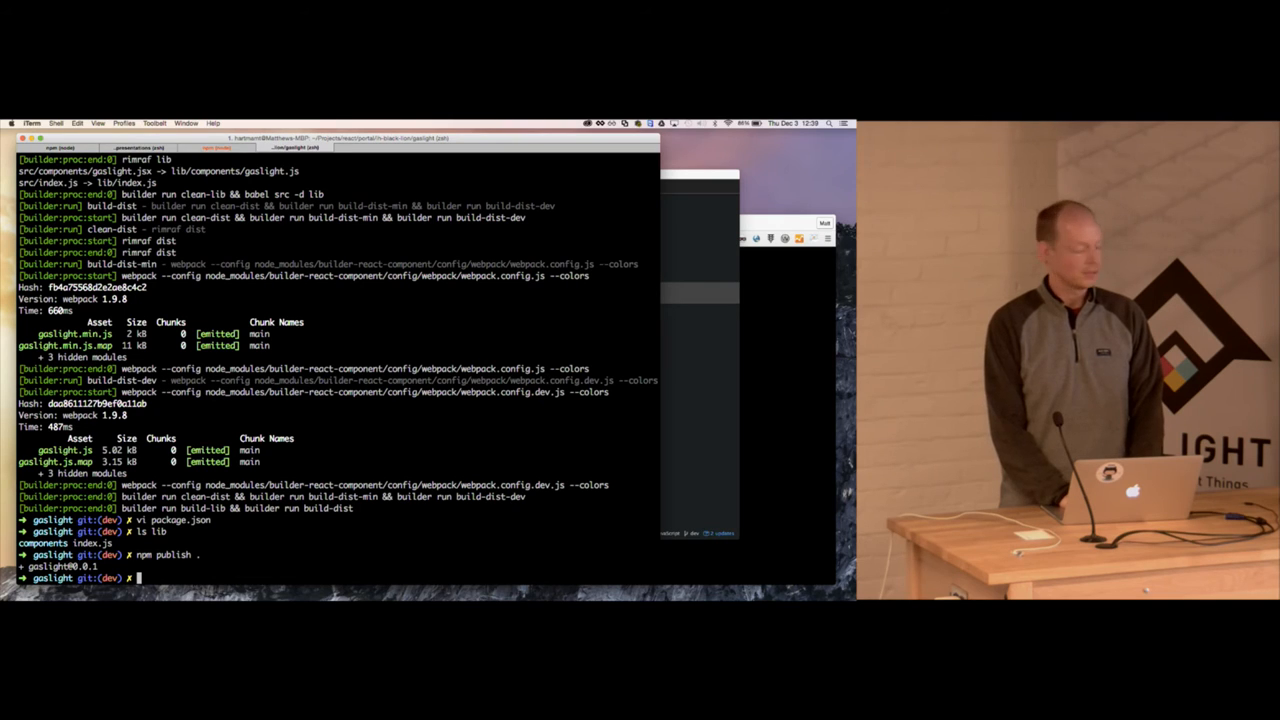
# Run builder run open-dev to start the webpack dev server on localhost
pyautogui.write('builder run')
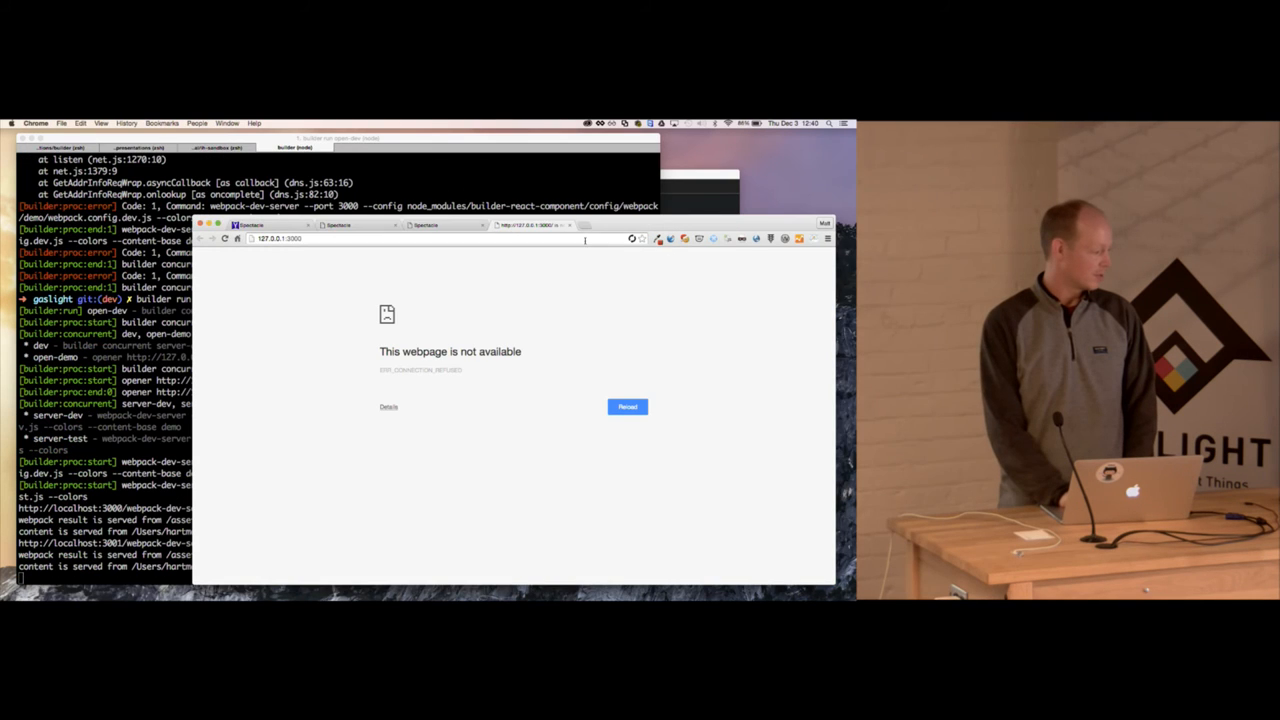
# Leave Chrome's unavailable page for Terminal, where webpack reports the bundle VALID
pyautogui.click(628, 406)
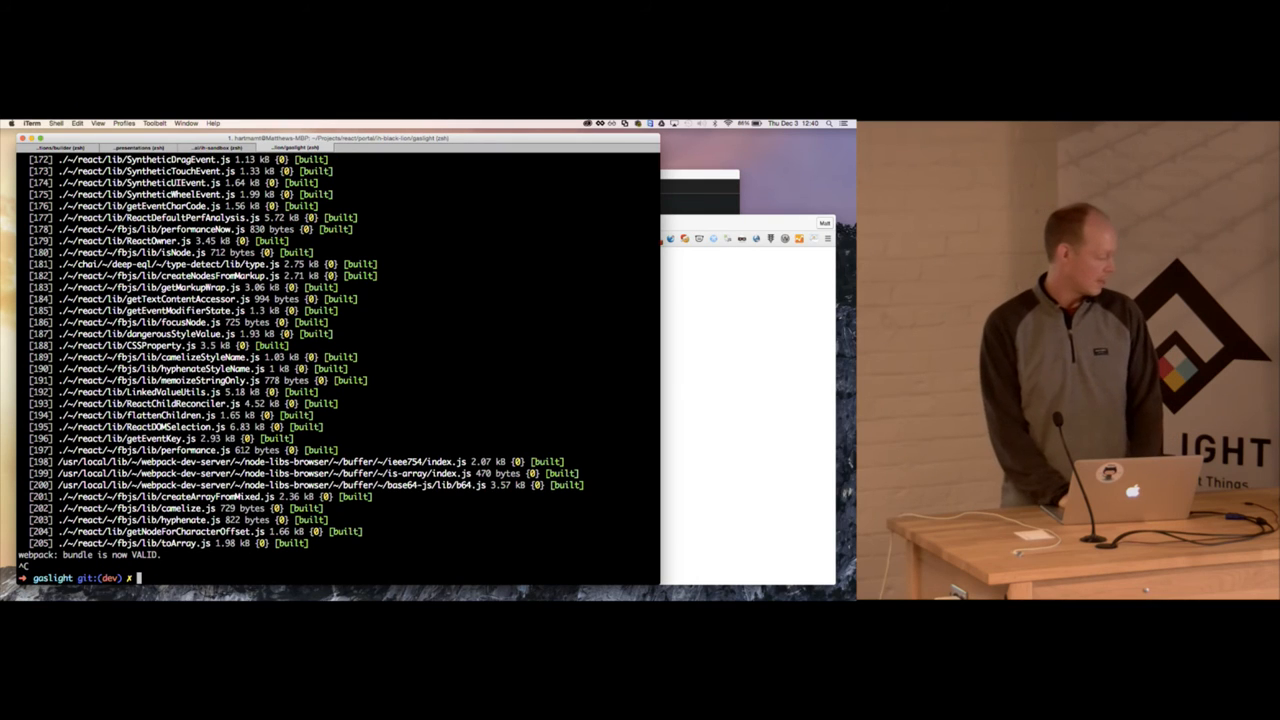
# List the folder, change into ih-portal and launch it in Atom with atom ./
pyautogui.write('ls')
pyautogui.write('cd ih-portal')
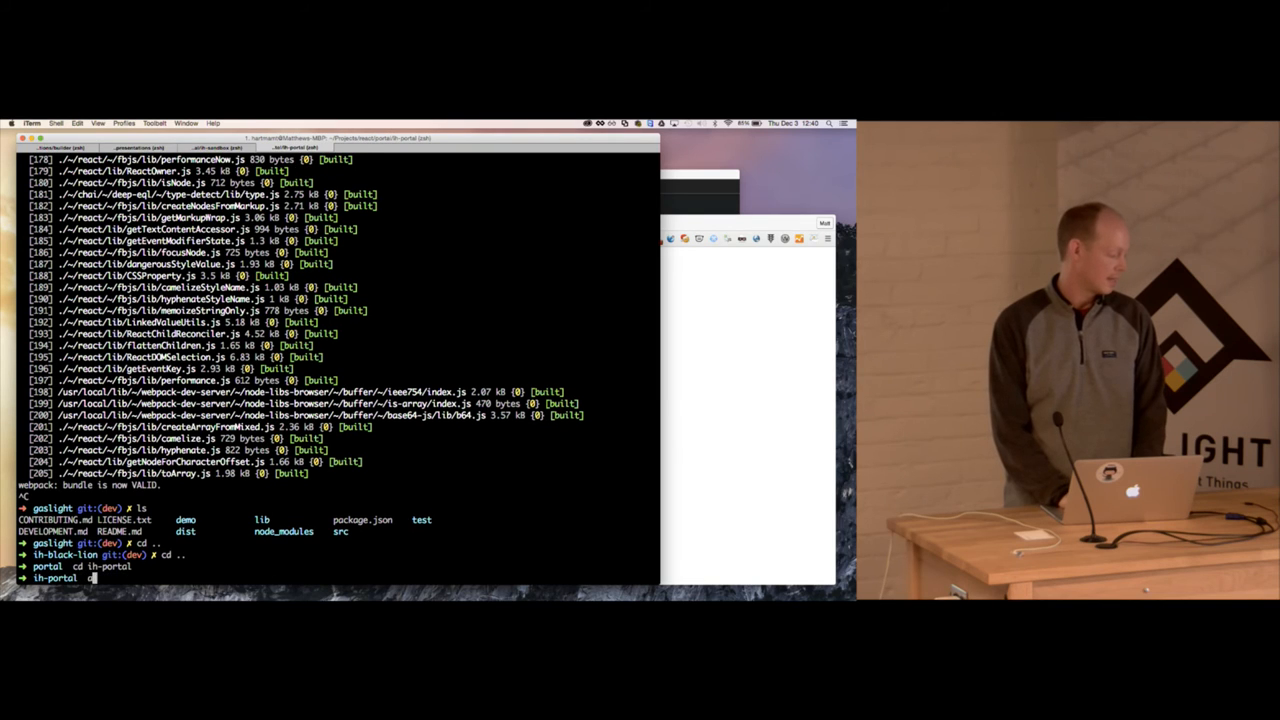
pyautogui.write('atom ./')
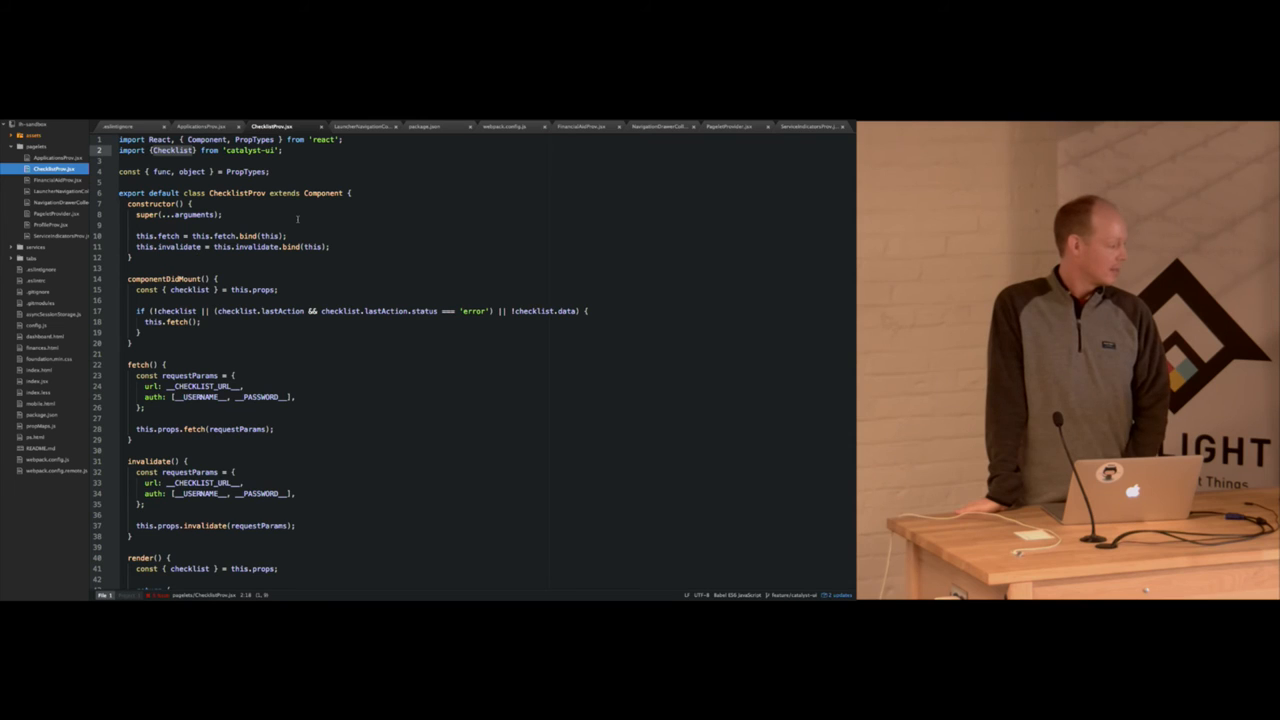
# Read down ChecklistProv.jsx and highlight the Checklist component used in render
pyautogui.scroll(-3)
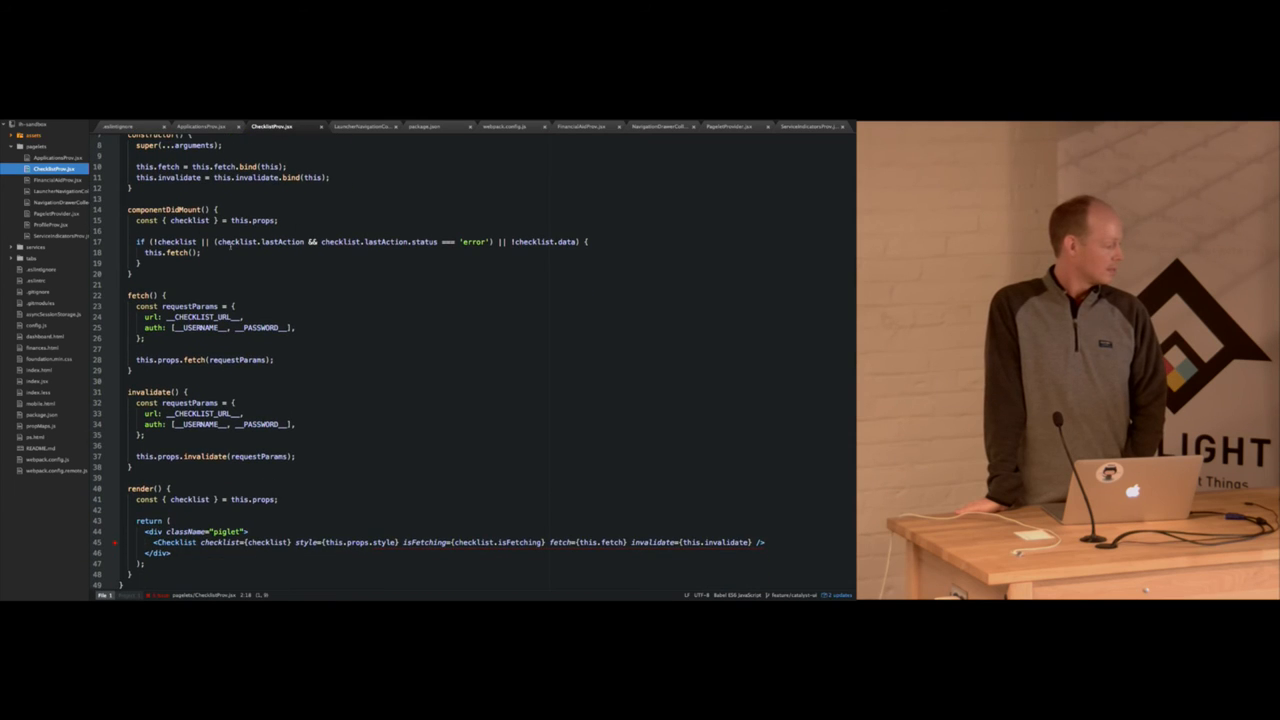
pyautogui.scroll(-3)
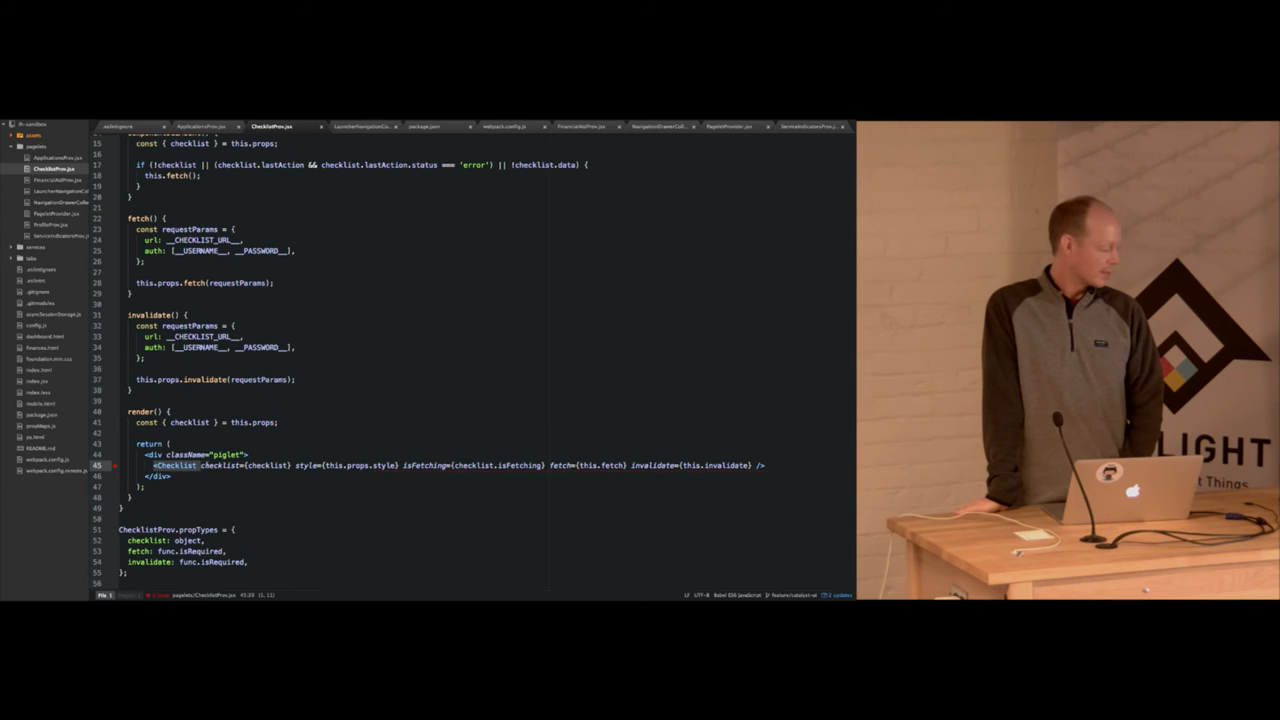
pyautogui.doubleClick(172, 464)
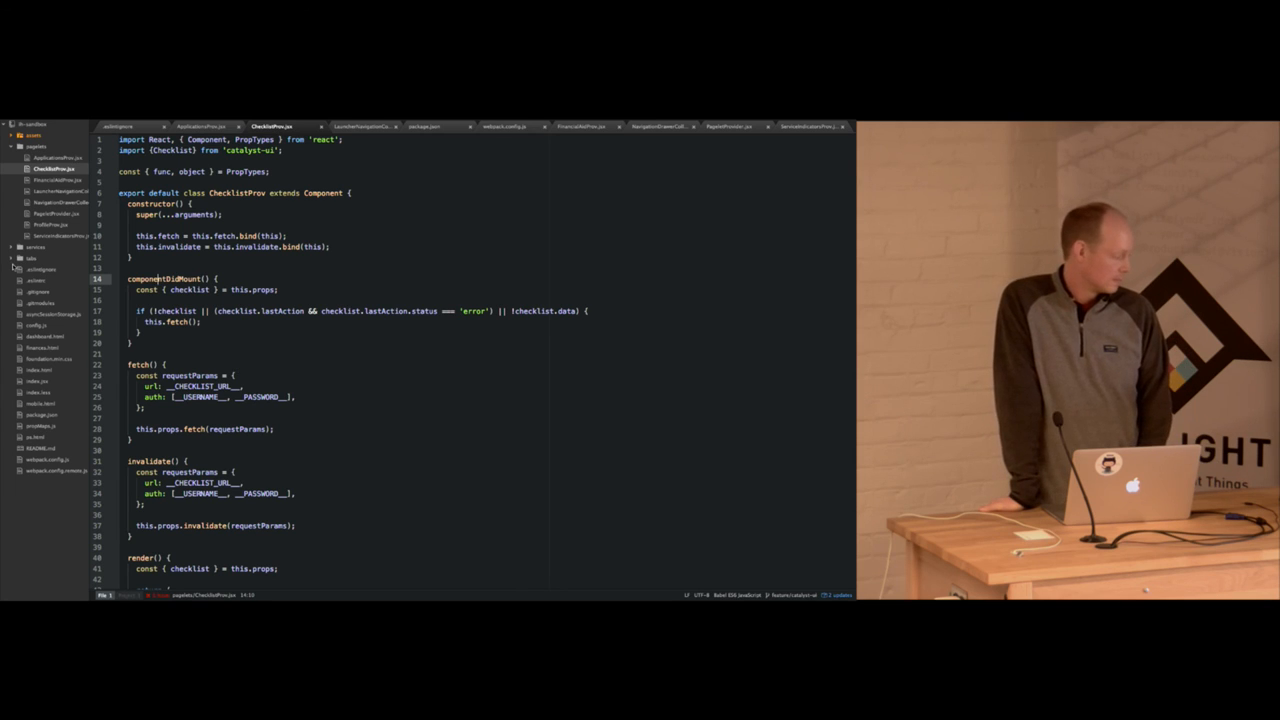
# Expand src, open the dashboard entry file and then DashboardTabProvider.jsx showing ChecklistProv in its layout
pyautogui.click(32, 258)
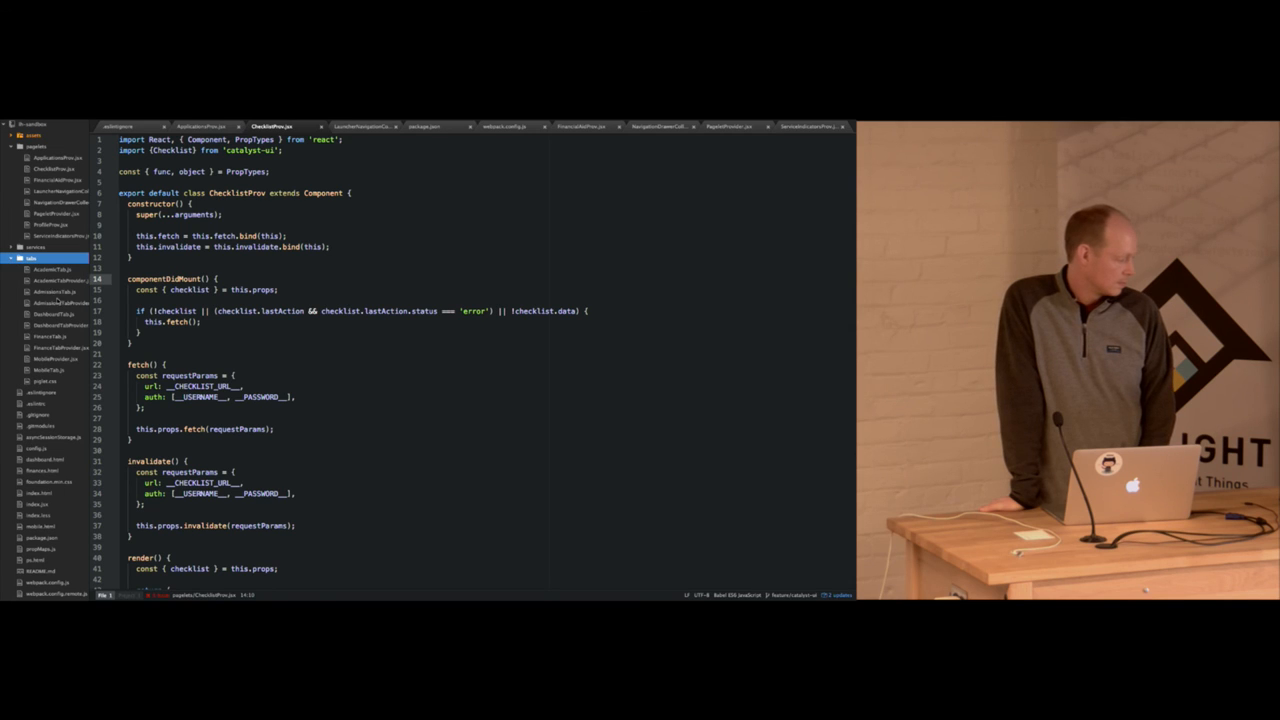
pyautogui.click(54, 312)
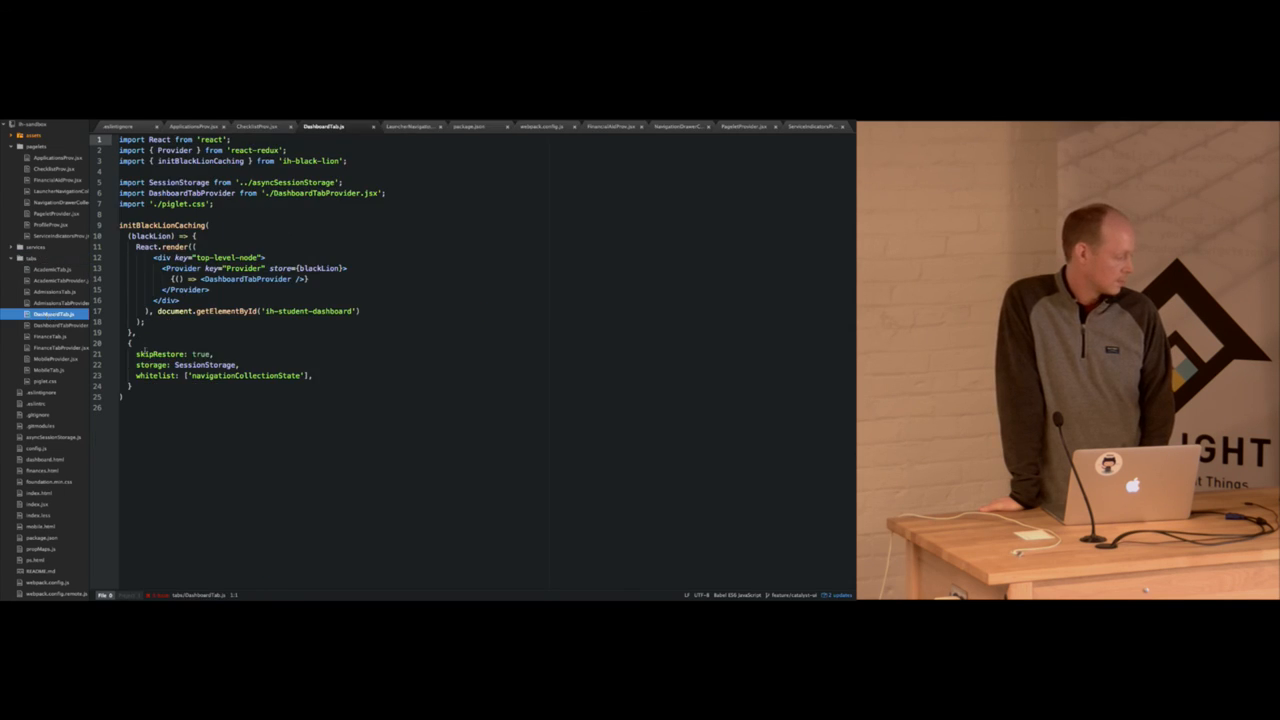
pyautogui.click(378, 126)
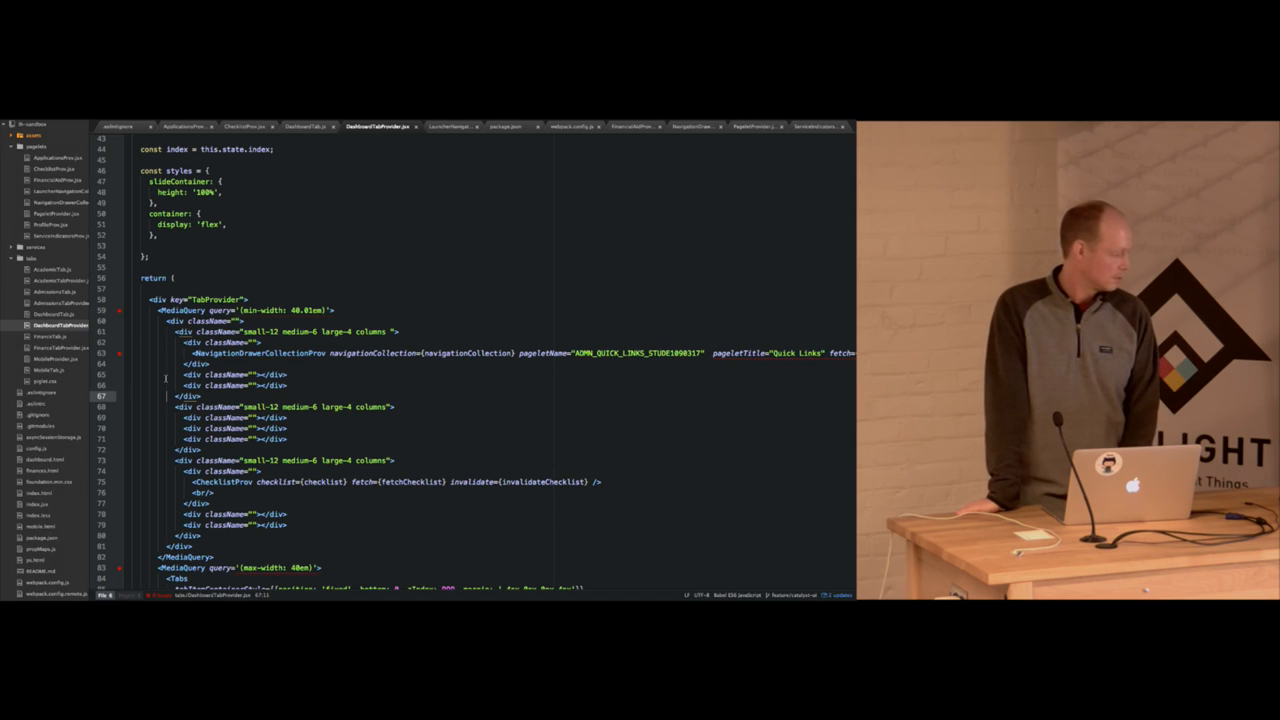
# Move the Atom window aside via the Window menu and cd into builder/ in Terminal
pyautogui.click(30, 124)
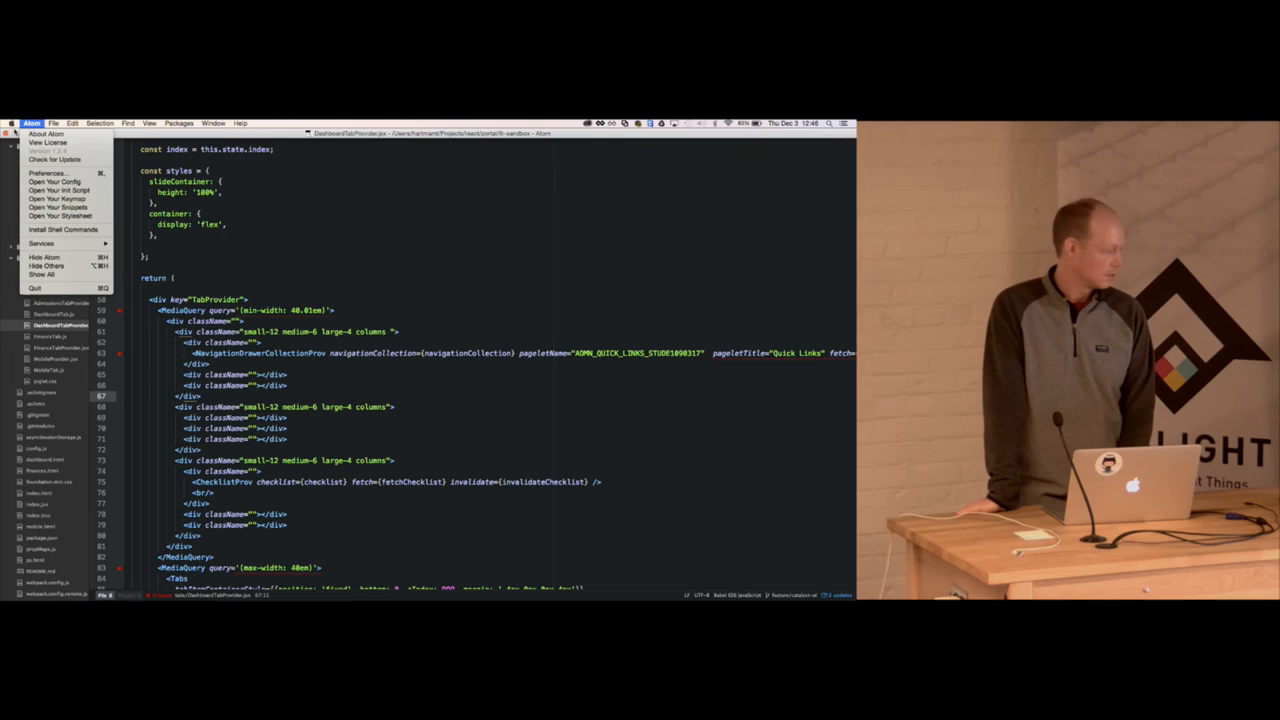
pyautogui.click(212, 124)
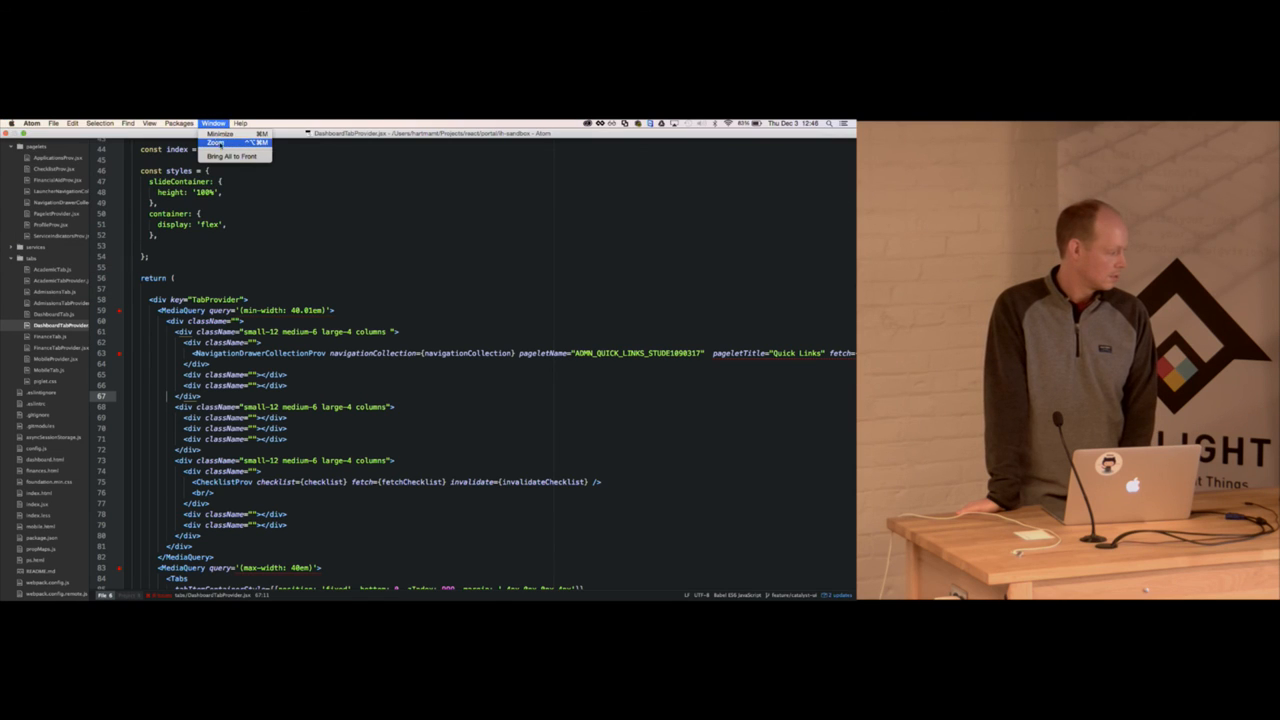
pyautogui.click(212, 122)
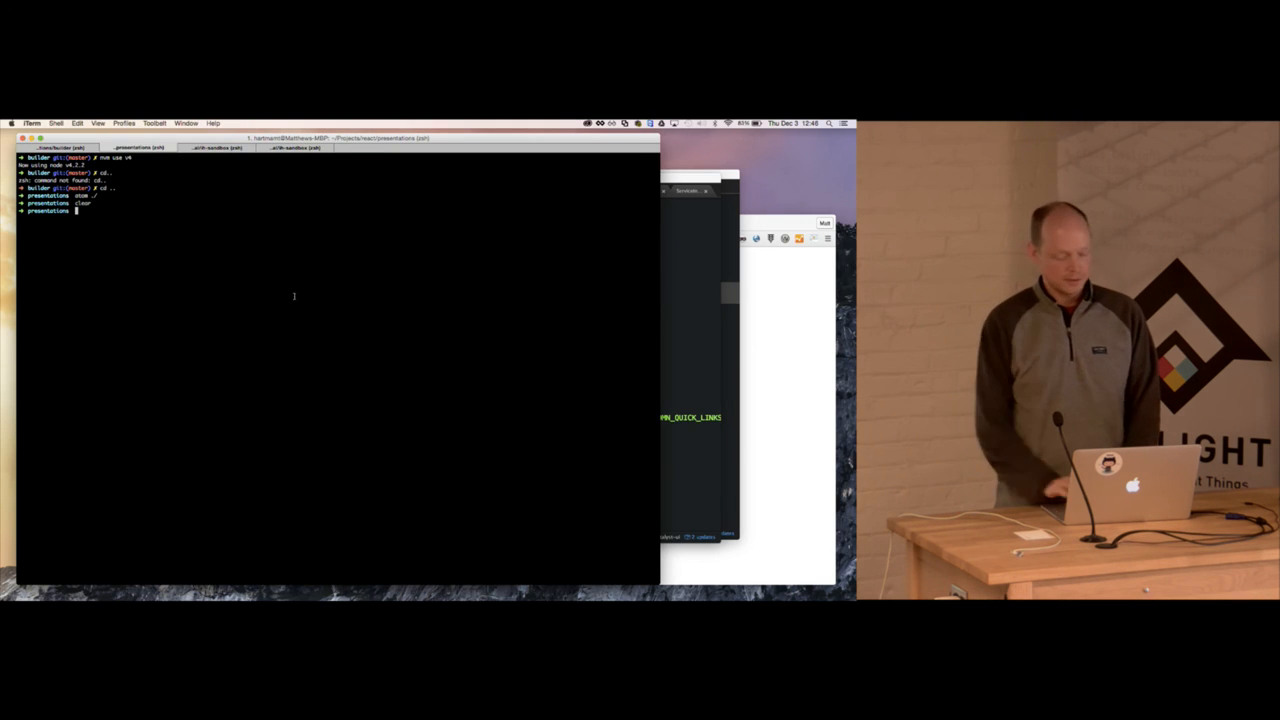
pyautogui.write('cd builder/')
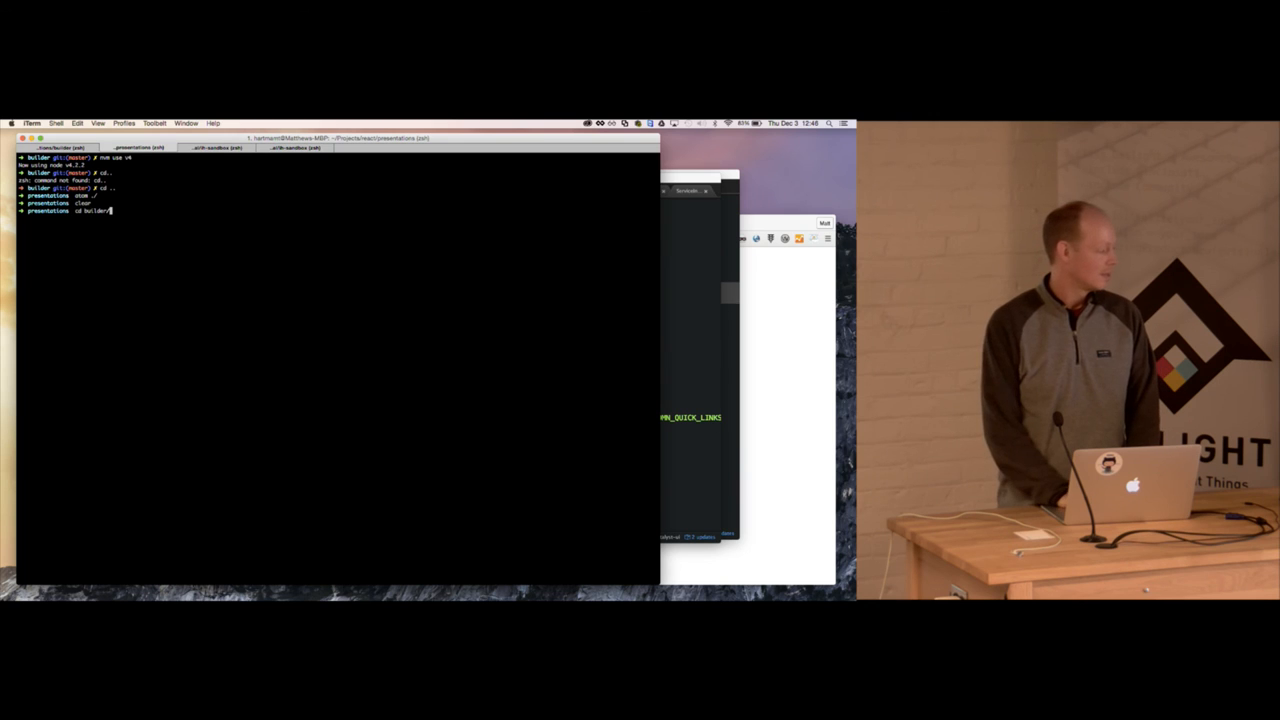